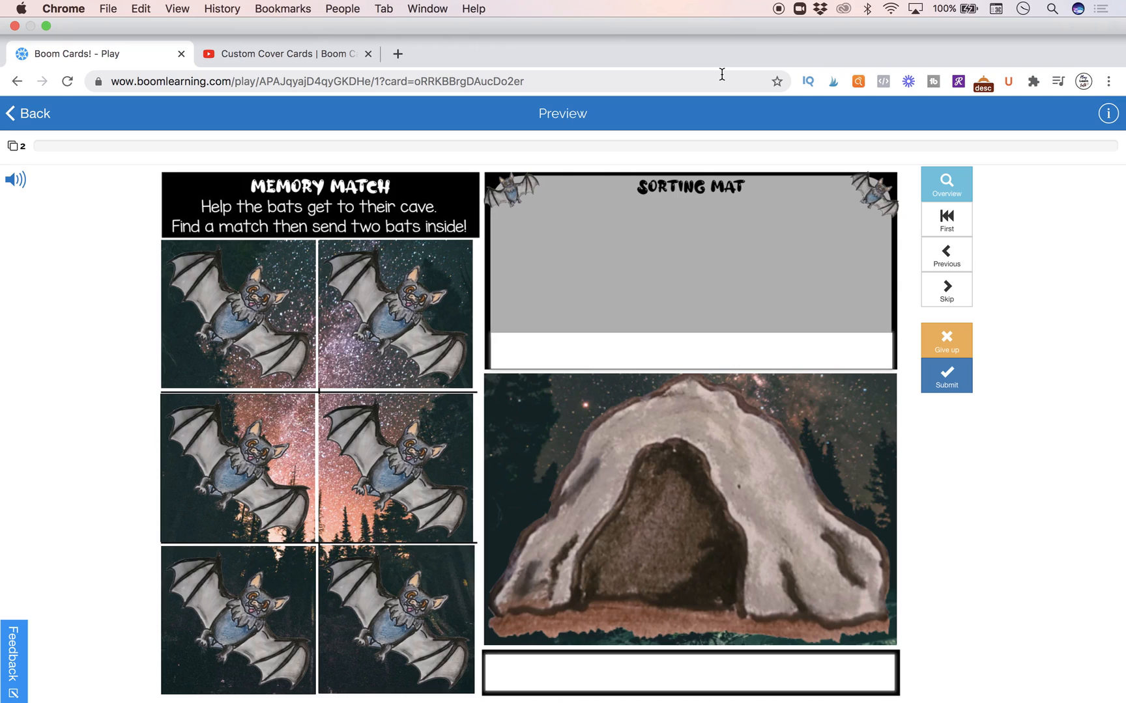
{"action": "mouse_move", "coordinate": [224, 125]}
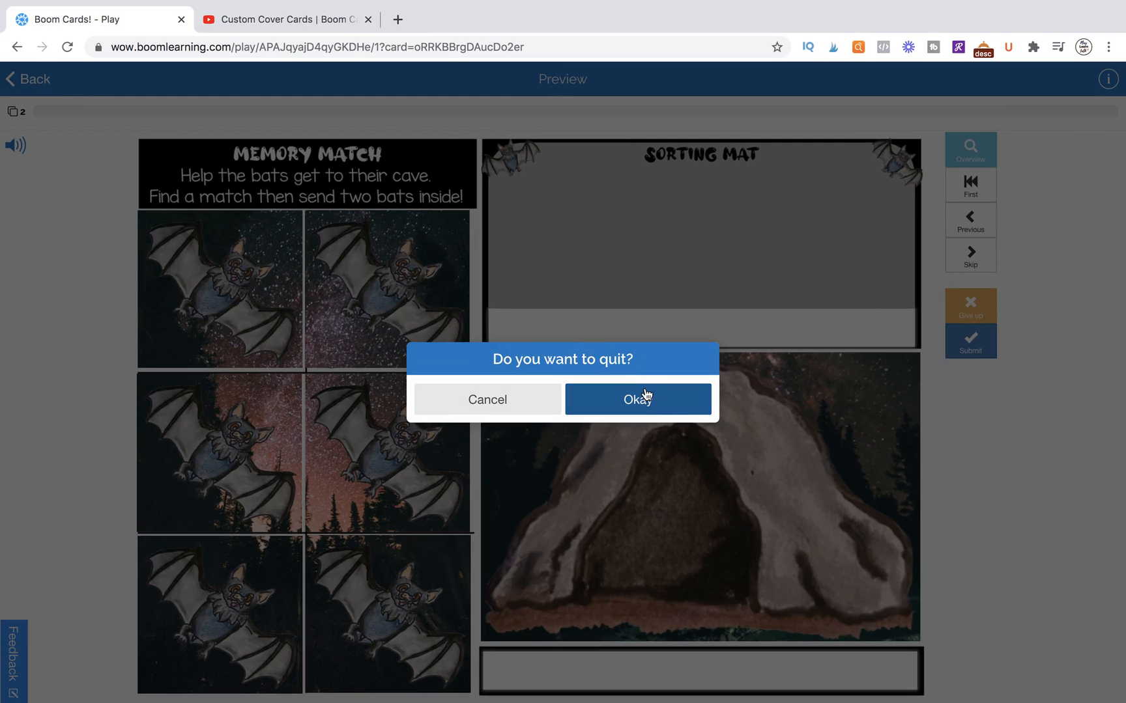
- Confirm quitting the preview to return to the deck editor
{"action": "left_click", "coordinate": [636, 399]}
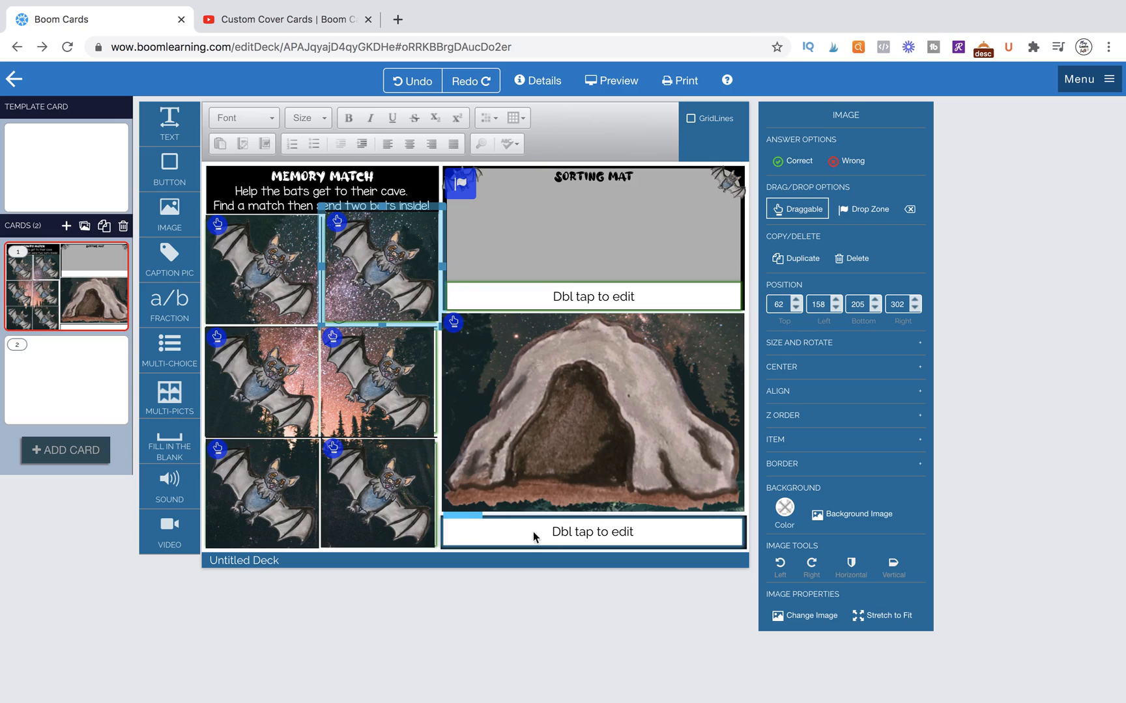
- Select the empty second card slot and open the pumpkin/ghost/candy card for editing
{"action": "left_click", "coordinate": [65, 379]}
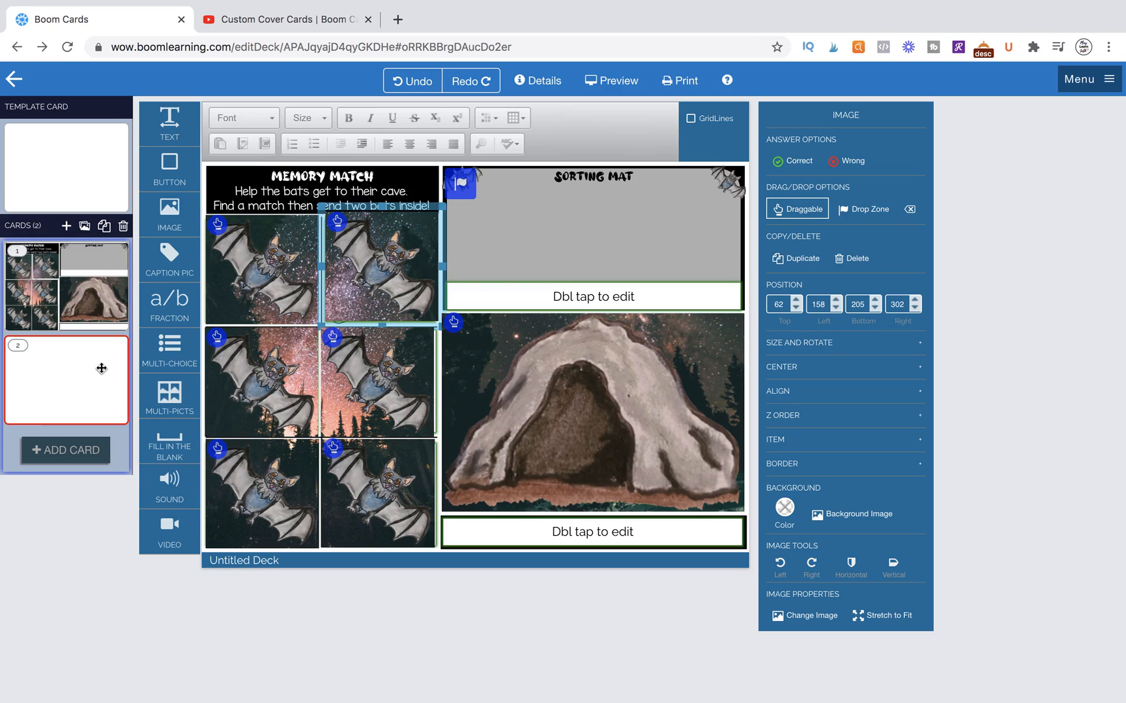
{"action": "left_click", "coordinate": [65, 379]}
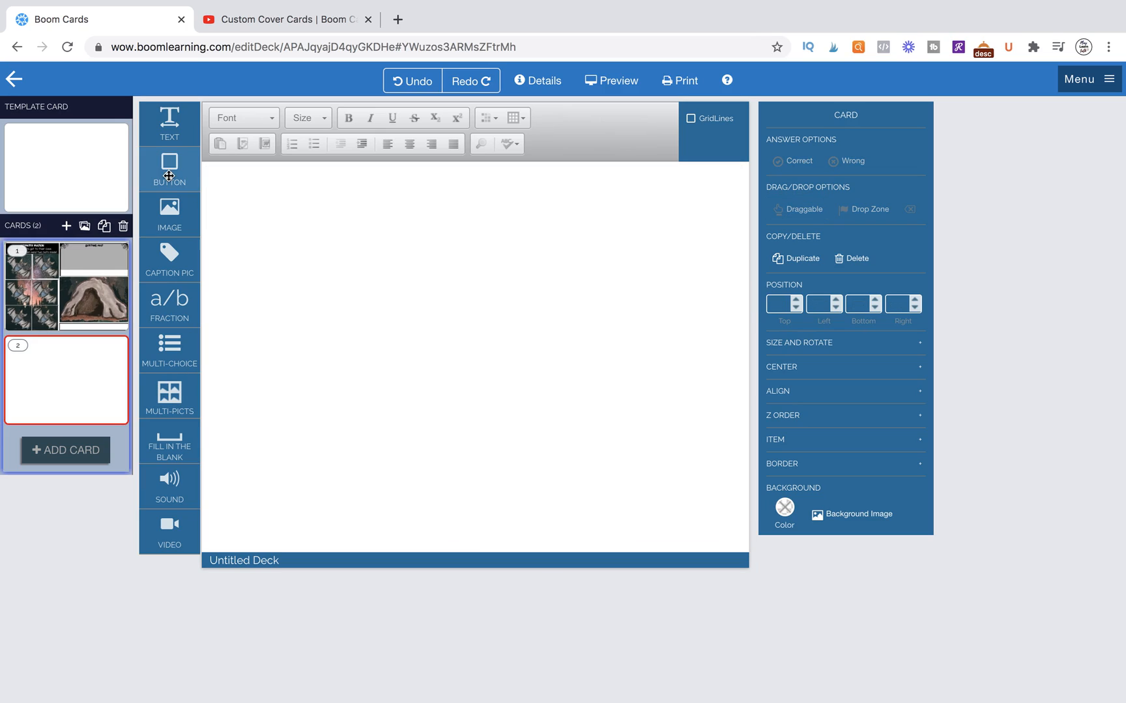
{"action": "mouse_move", "coordinate": [85, 227]}
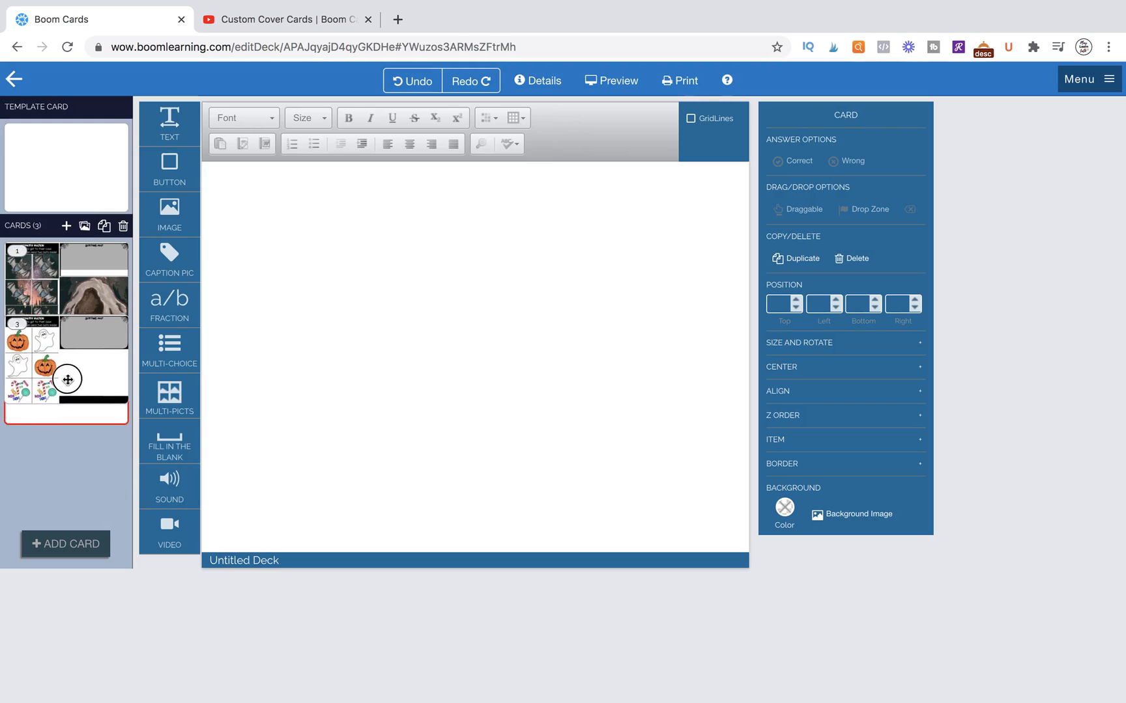
{"action": "left_click", "coordinate": [65, 385]}
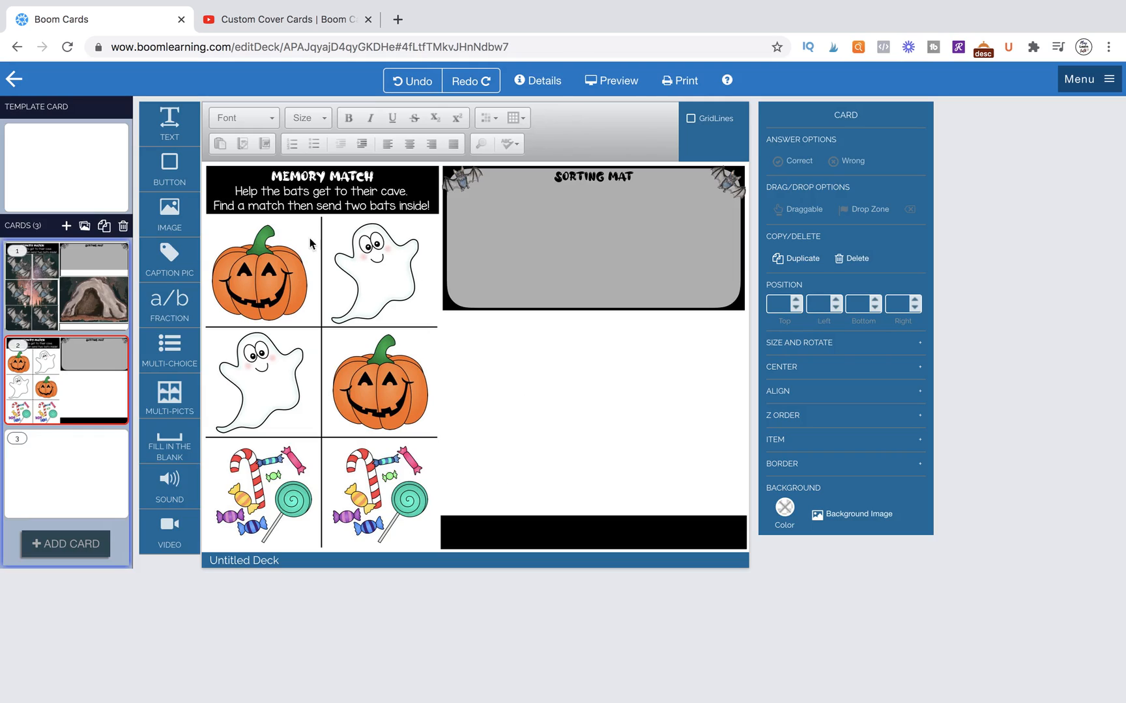
{"action": "mouse_move", "coordinate": [340, 429]}
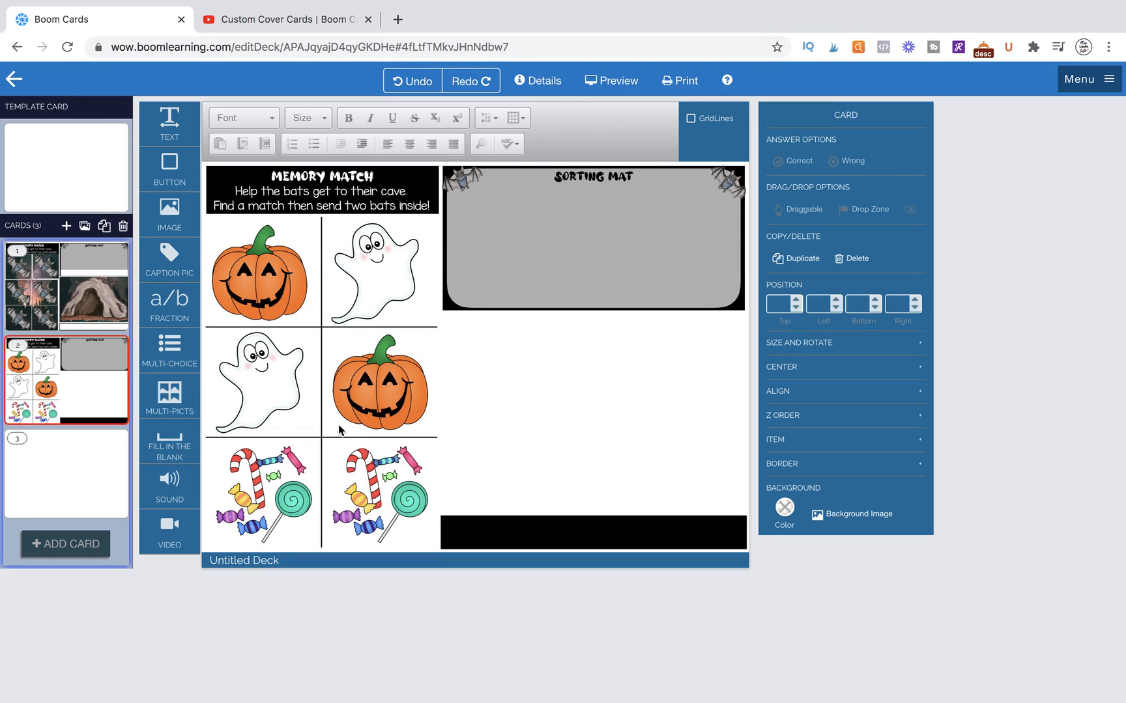
{"action": "mouse_move", "coordinate": [462, 331]}
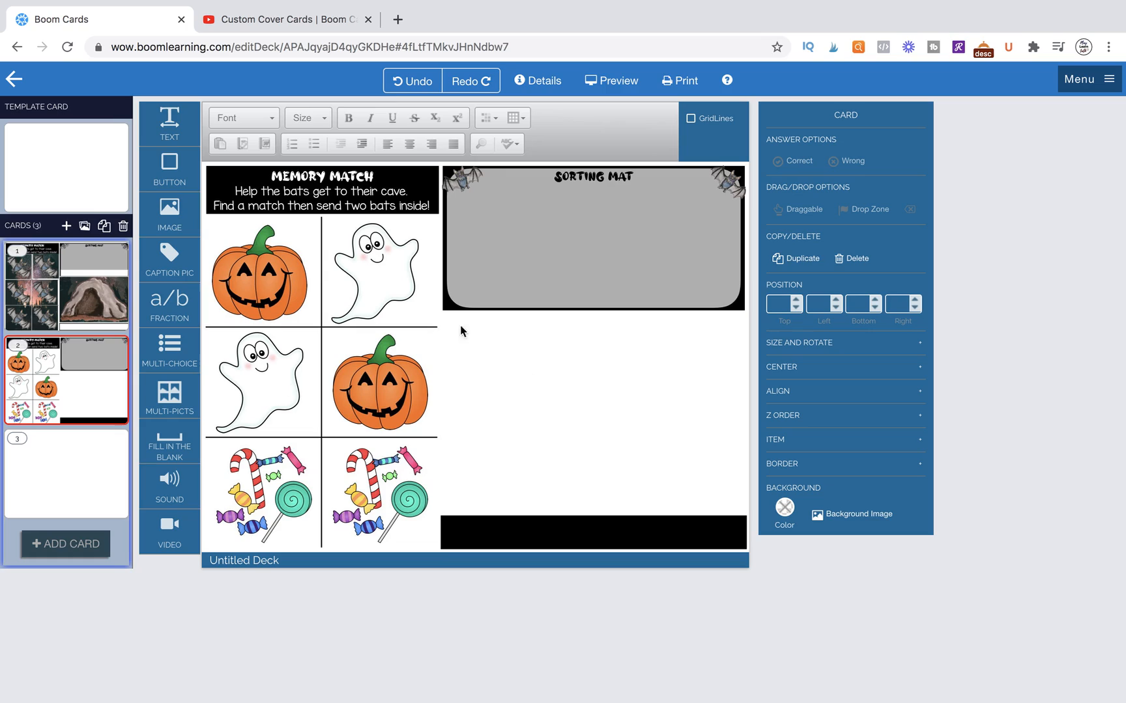
{"action": "mouse_move", "coordinate": [392, 472]}
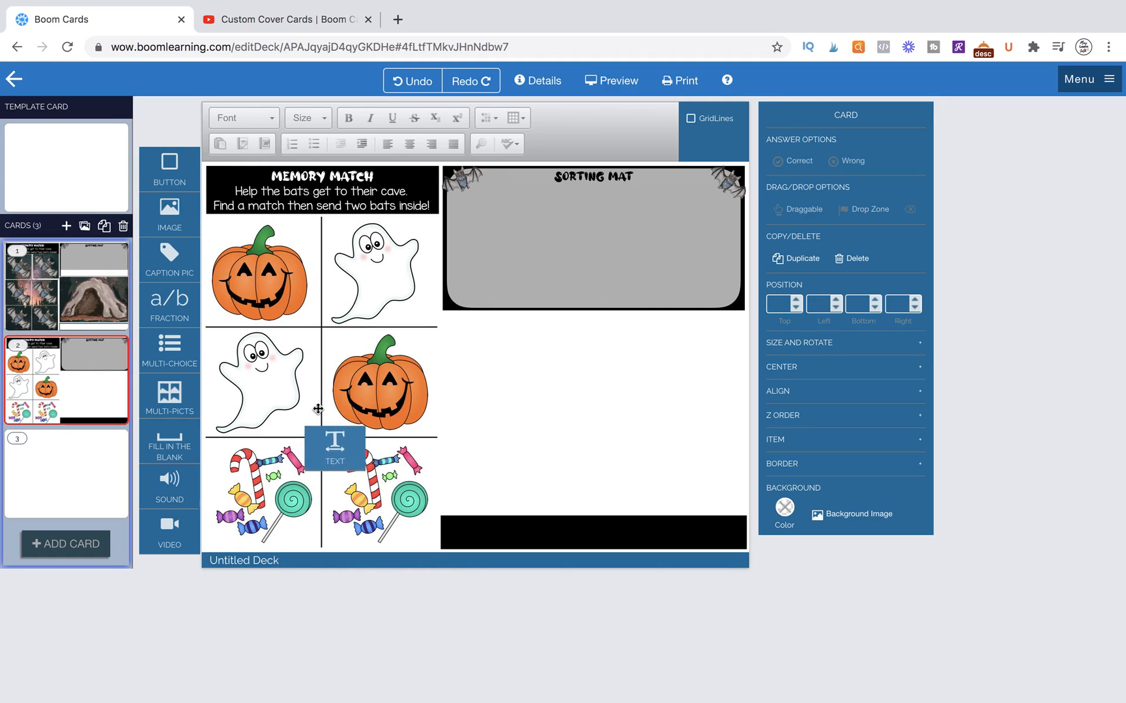
- Add a text box over a picture, mark it Correct, and align the boxes' top edges
{"action": "left_click", "coordinate": [333, 446]}
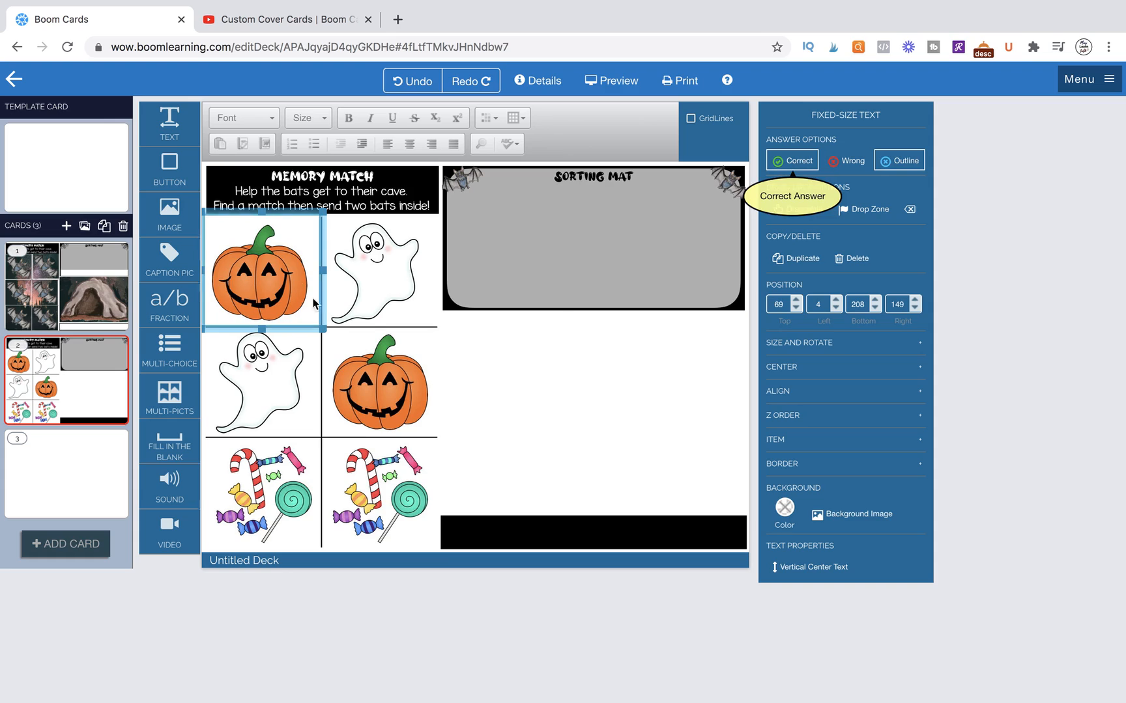
{"action": "left_click", "coordinate": [374, 270]}
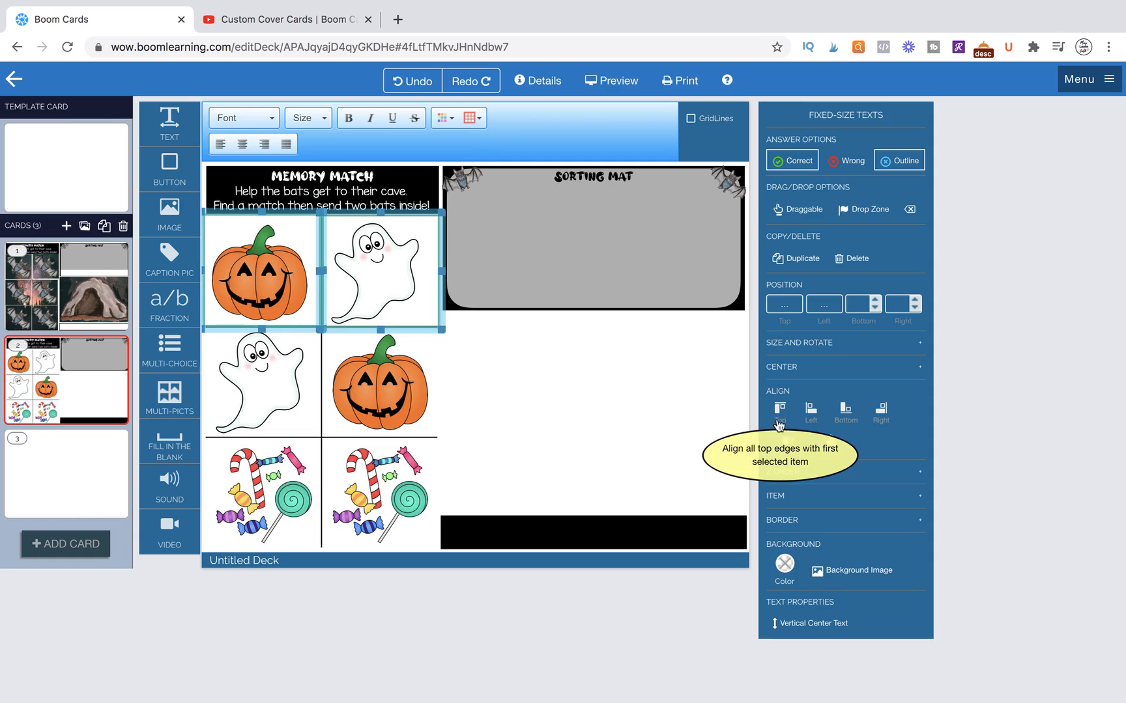
{"action": "left_click", "coordinate": [382, 271]}
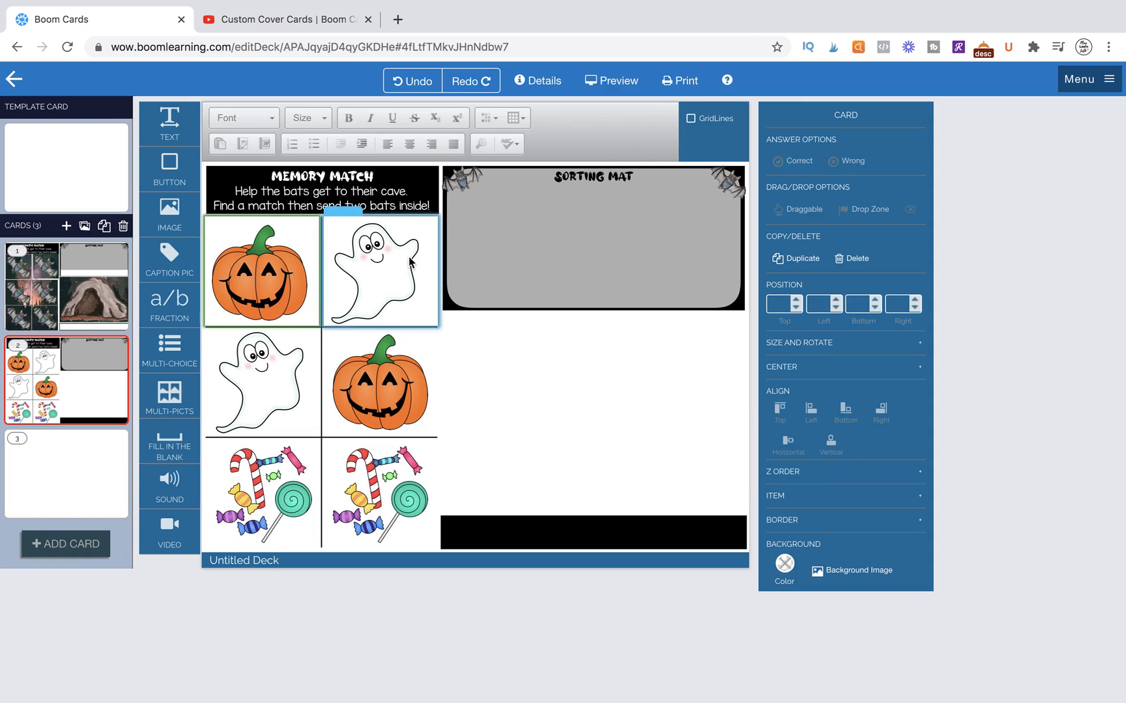
{"action": "left_click", "coordinate": [262, 271]}
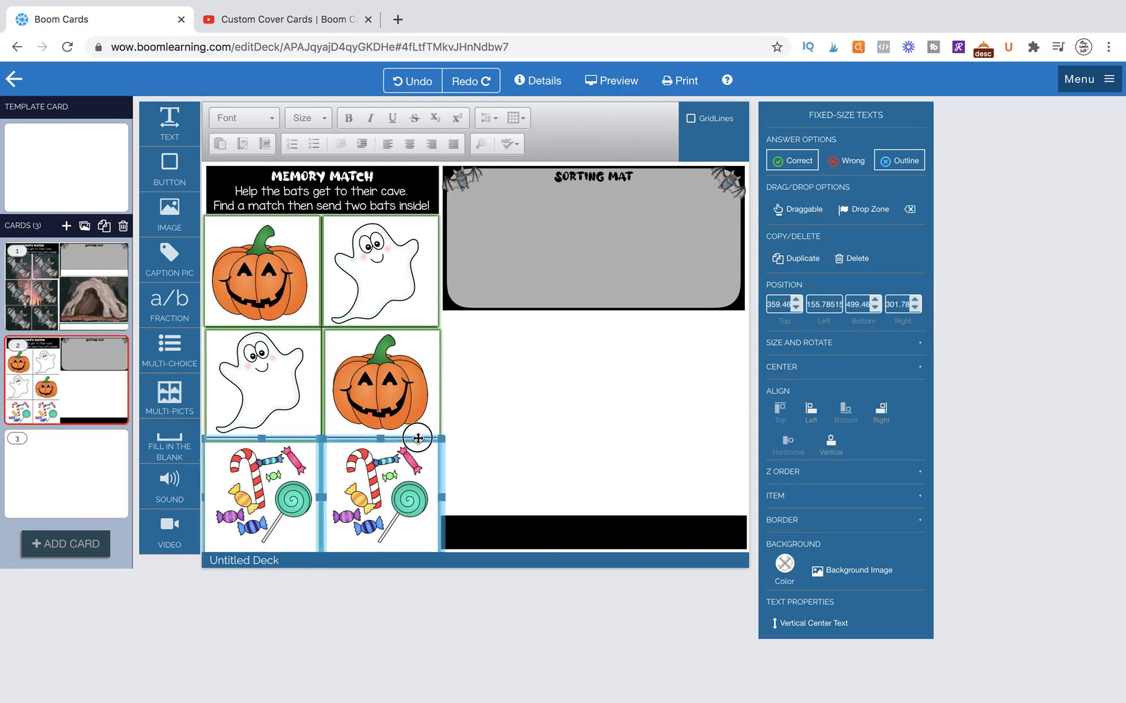
- Select and align the middle and bottom row boxes, including the one over the right candy
{"action": "left_click", "coordinate": [491, 453]}
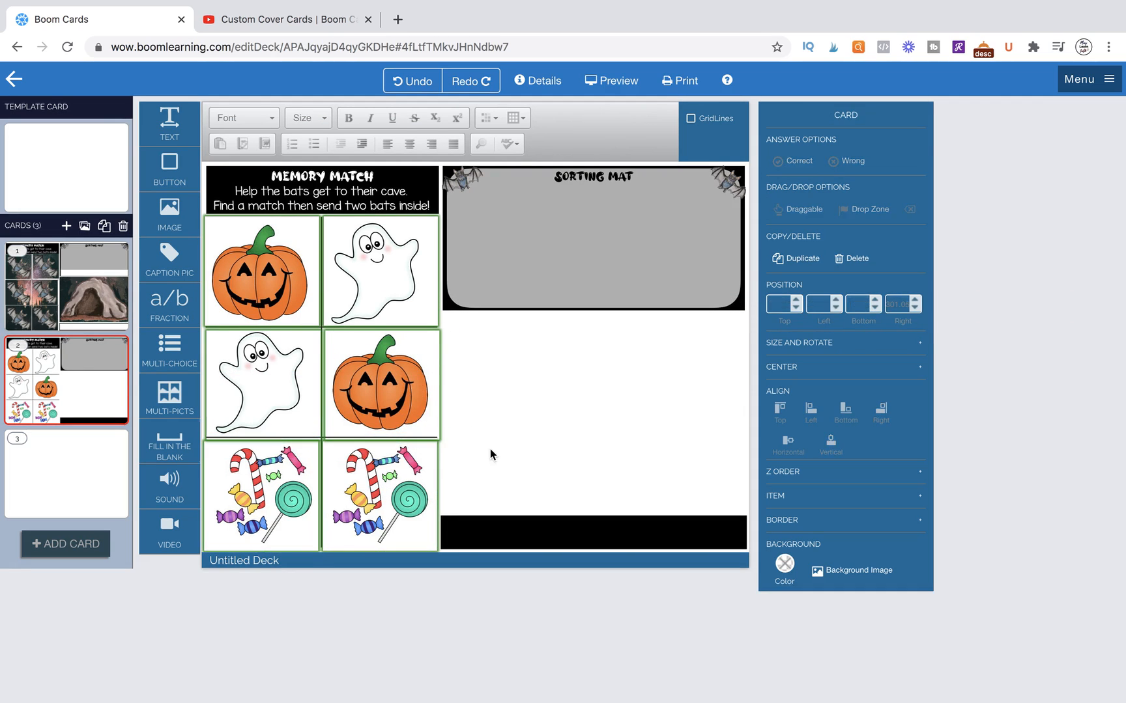
{"action": "left_click", "coordinate": [262, 384]}
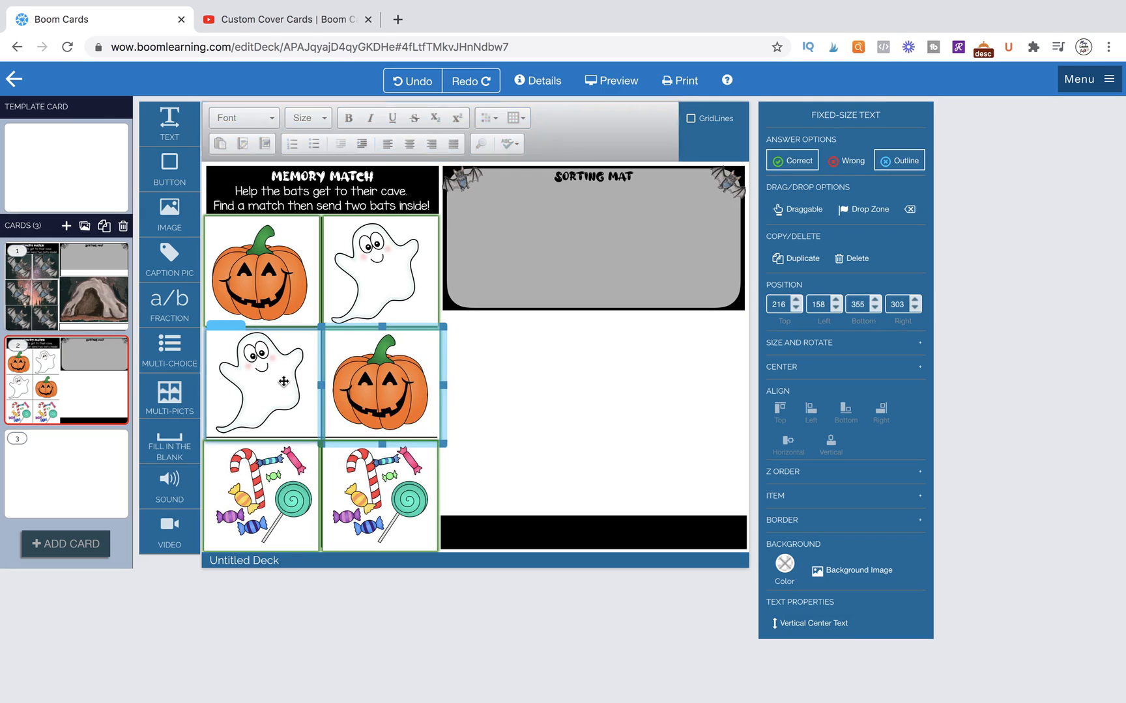
{"action": "left_click", "coordinate": [503, 475]}
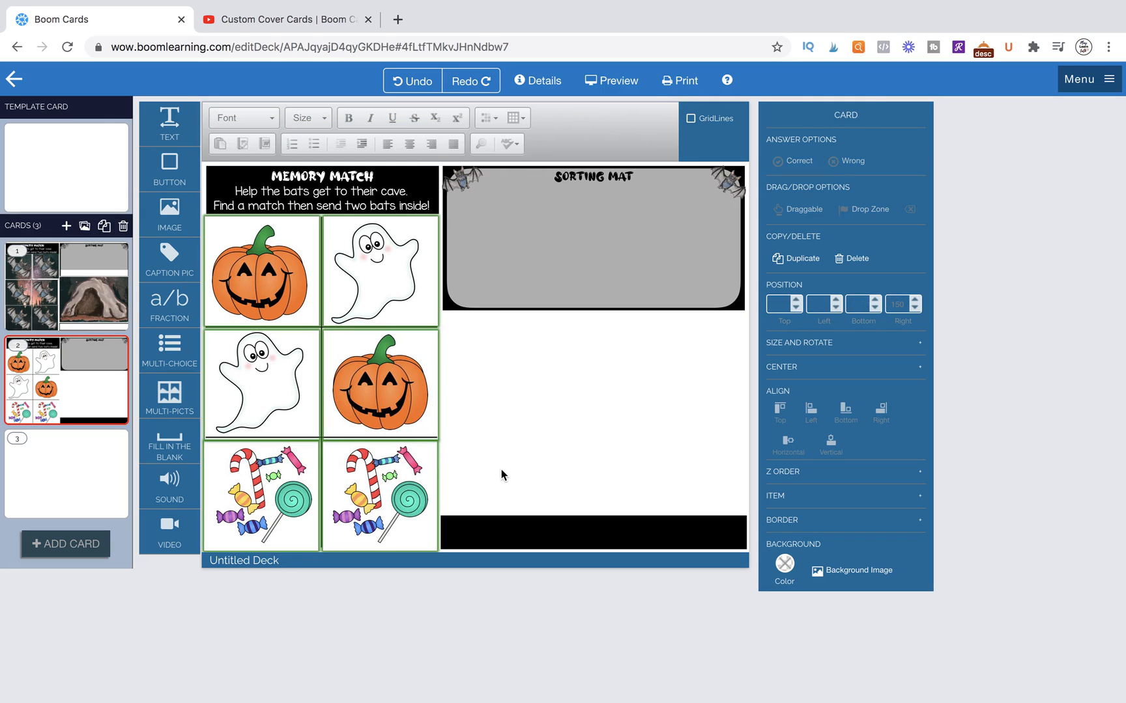
{"action": "mouse_move", "coordinate": [521, 481]}
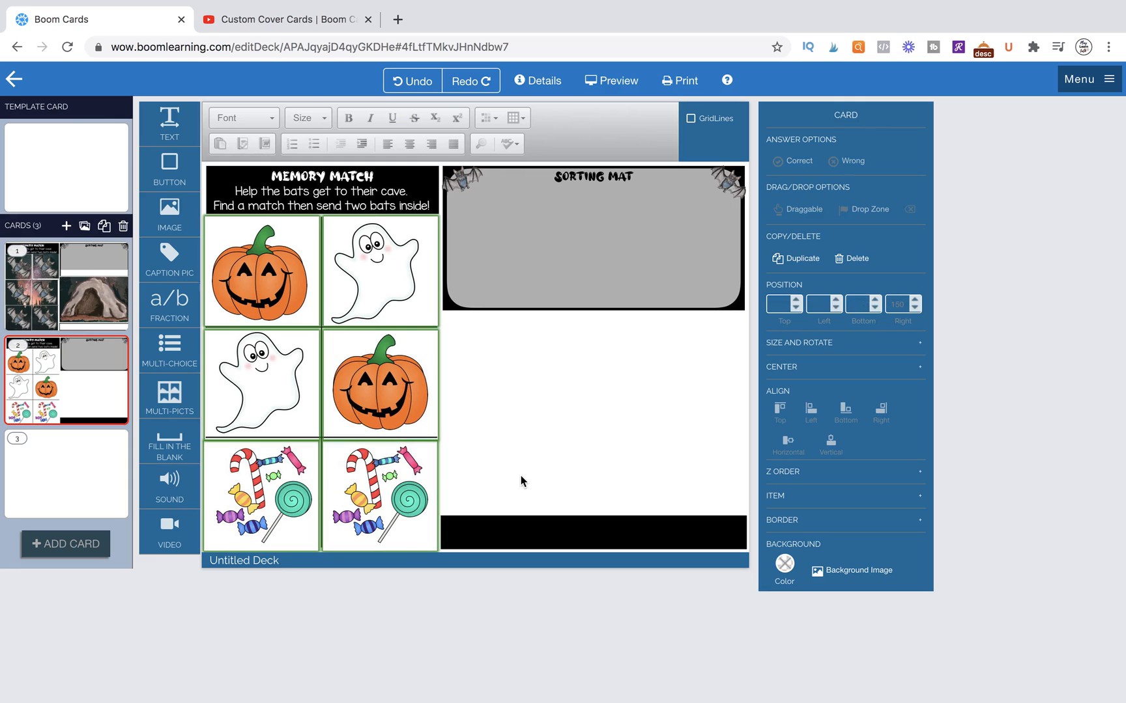
{"action": "left_click", "coordinate": [259, 496]}
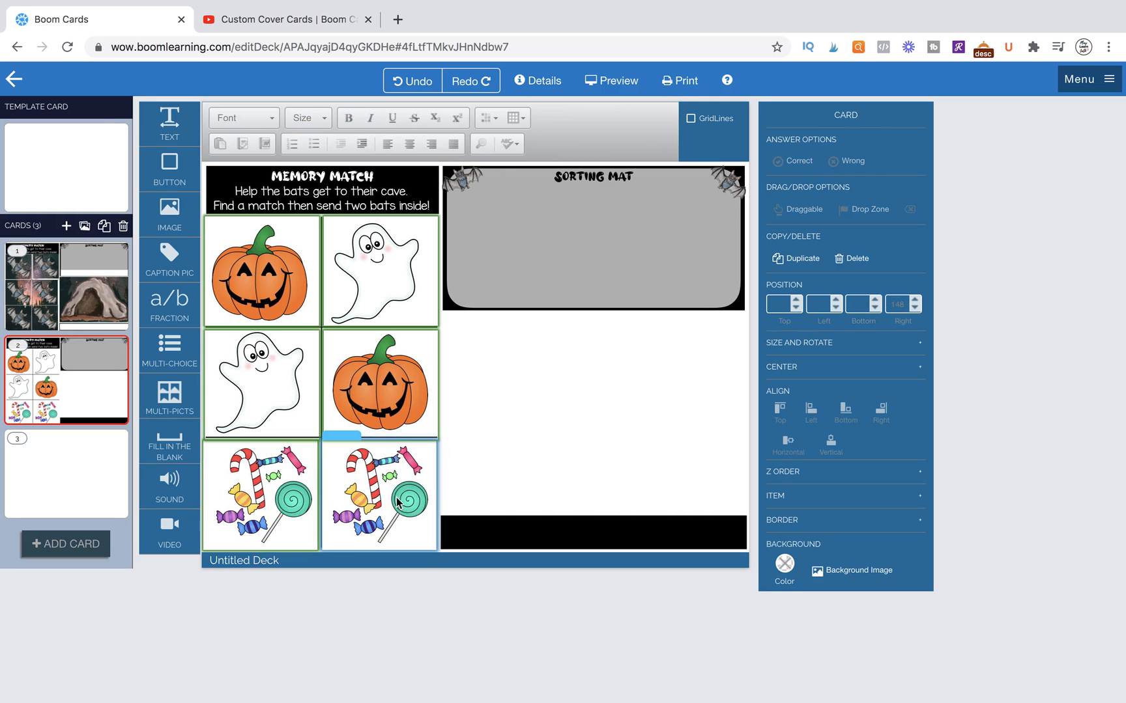
{"action": "left_click", "coordinate": [379, 494]}
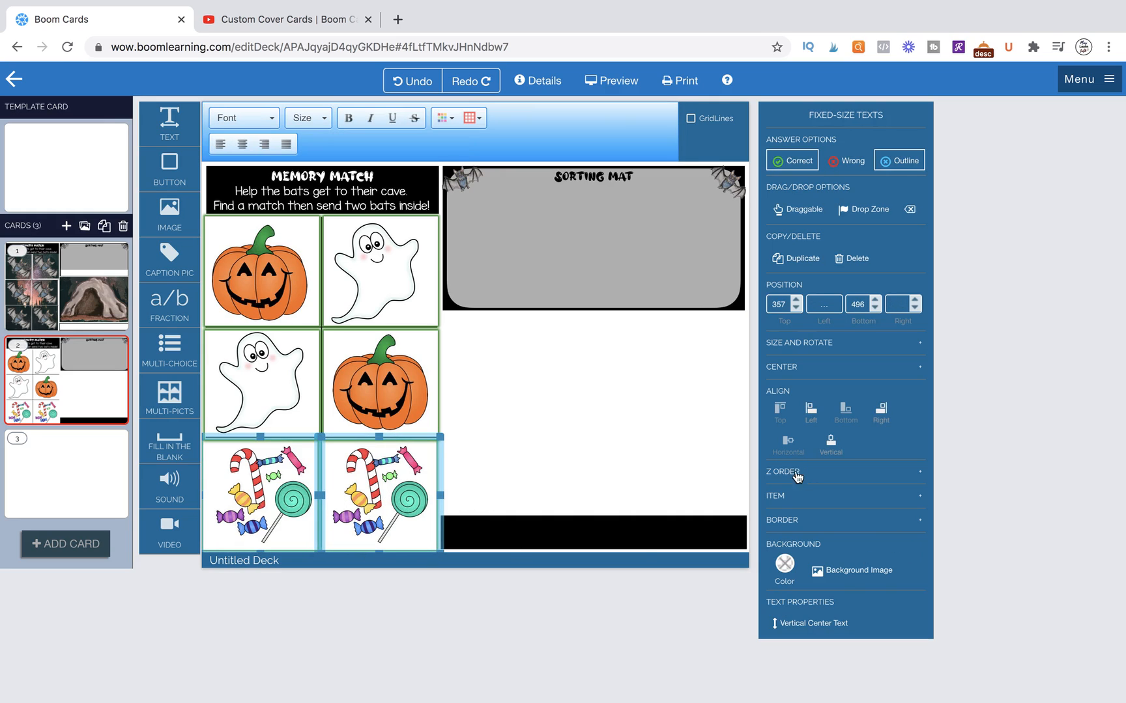
{"action": "mouse_move", "coordinate": [706, 489]}
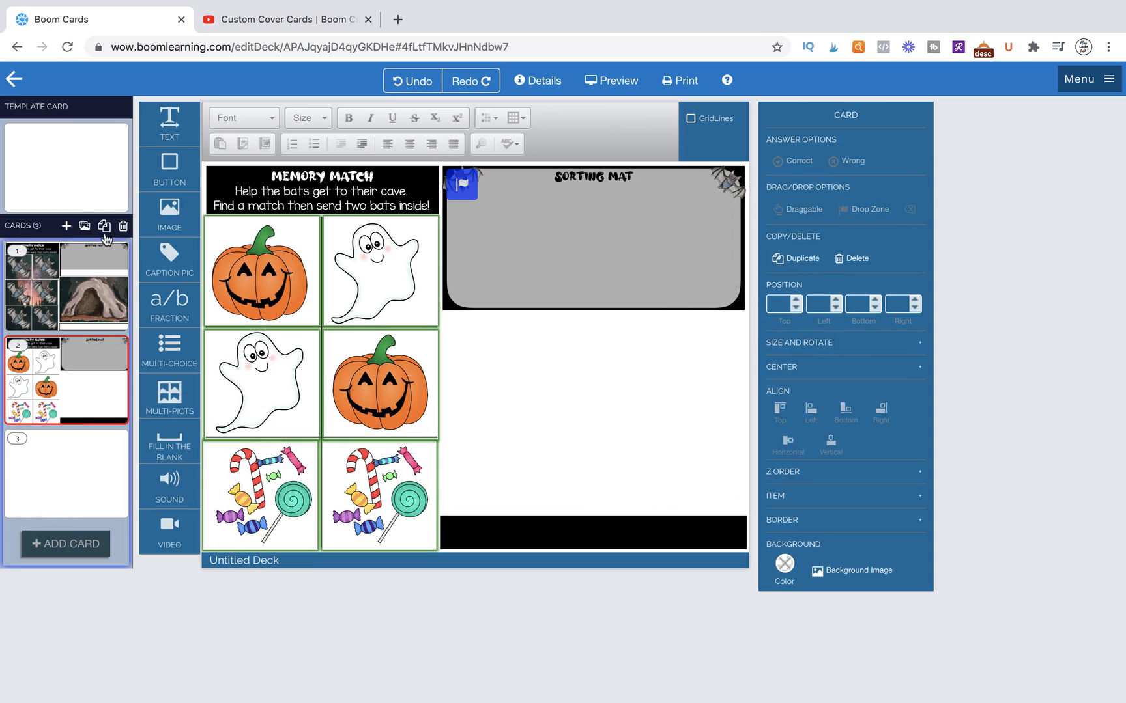
- Duplicate the card and add a draggable bat cover image over the first pumpkin
{"action": "left_click", "coordinate": [104, 227]}
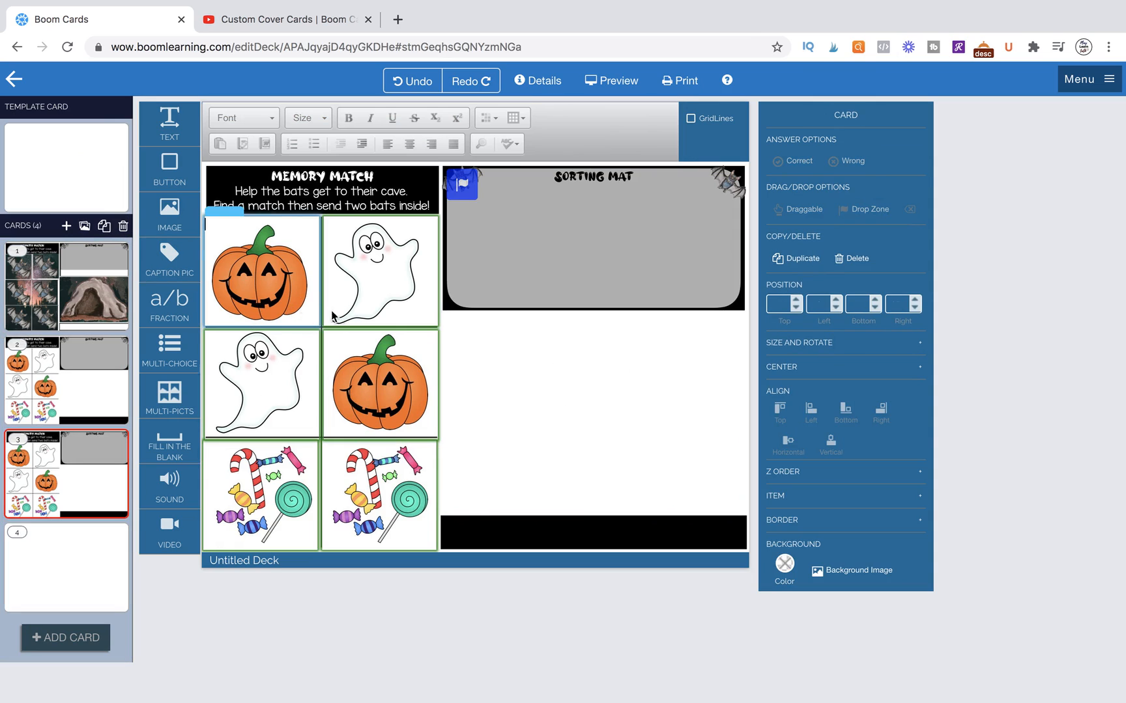
{"action": "left_click", "coordinate": [321, 383]}
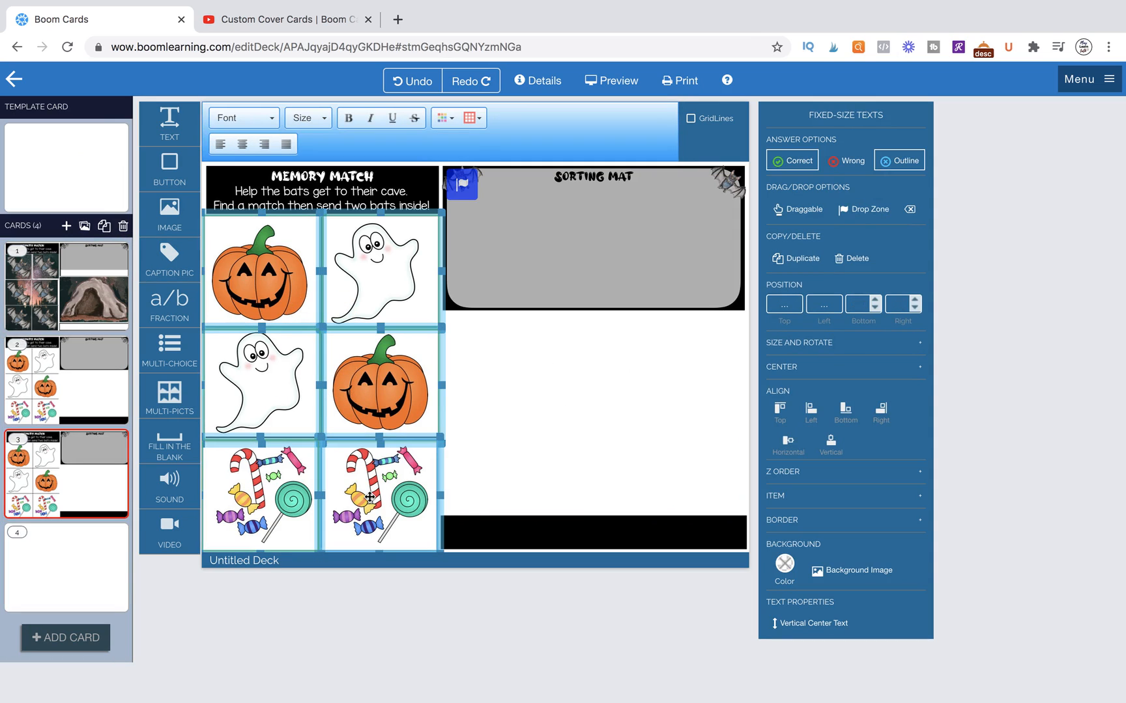
{"action": "mouse_move", "coordinate": [851, 256]}
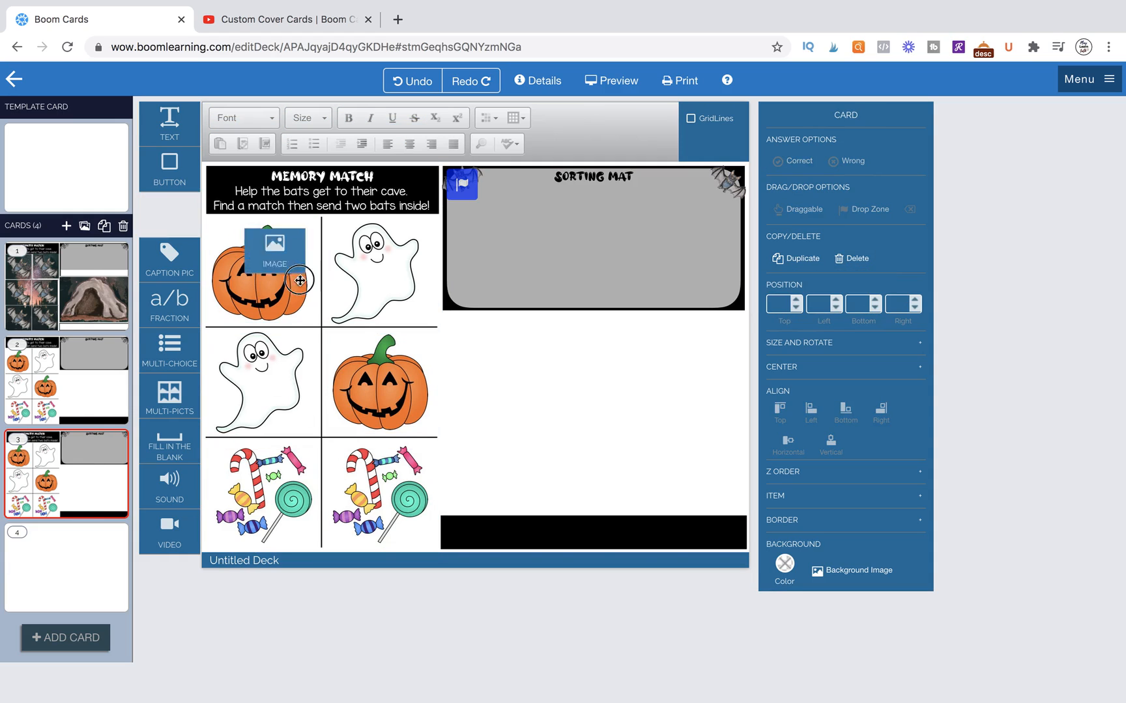
{"action": "left_click", "coordinate": [275, 254]}
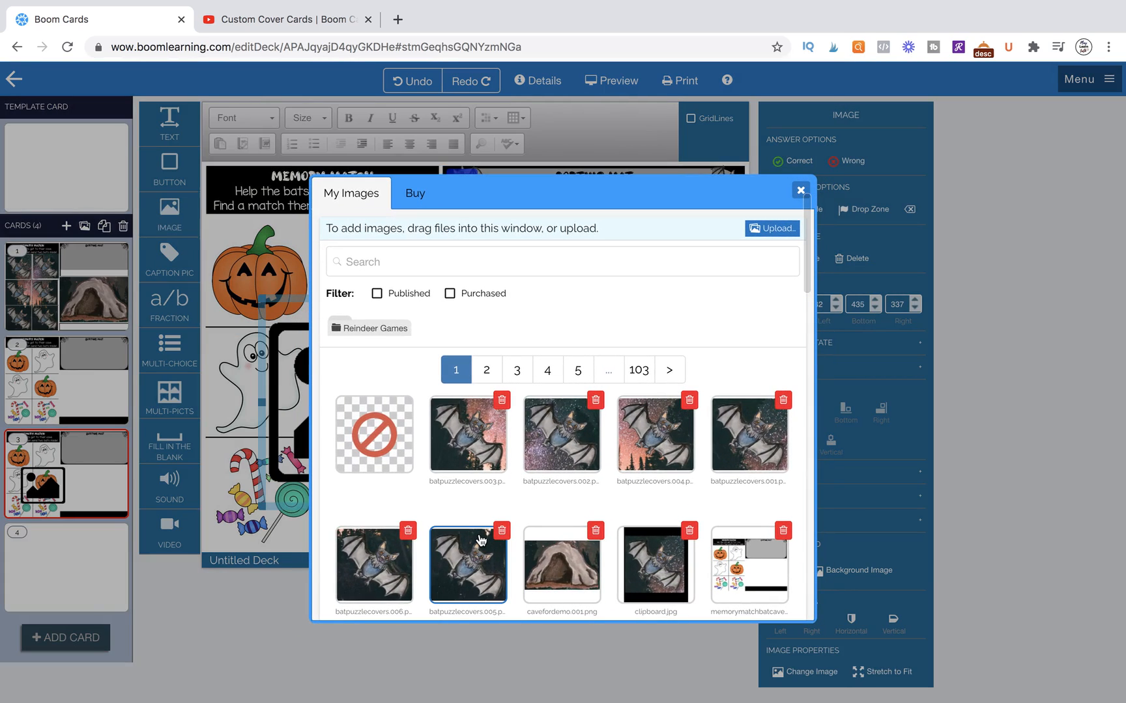
{"action": "left_click", "coordinate": [749, 434]}
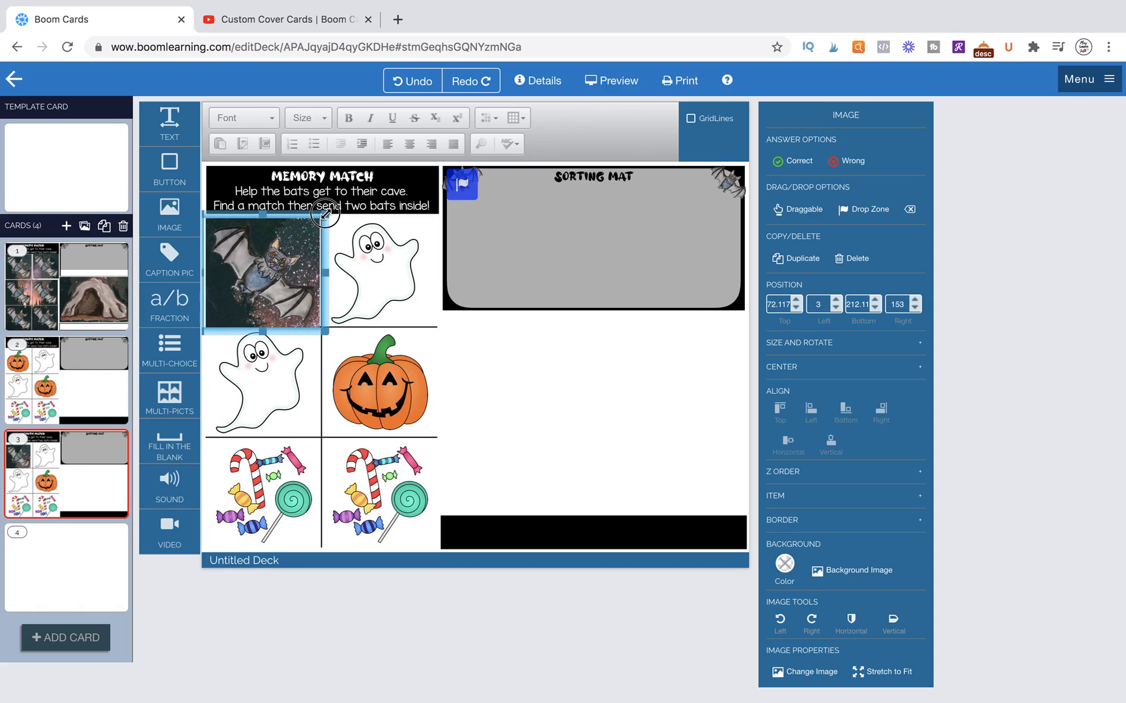
{"action": "left_click", "coordinate": [797, 208]}
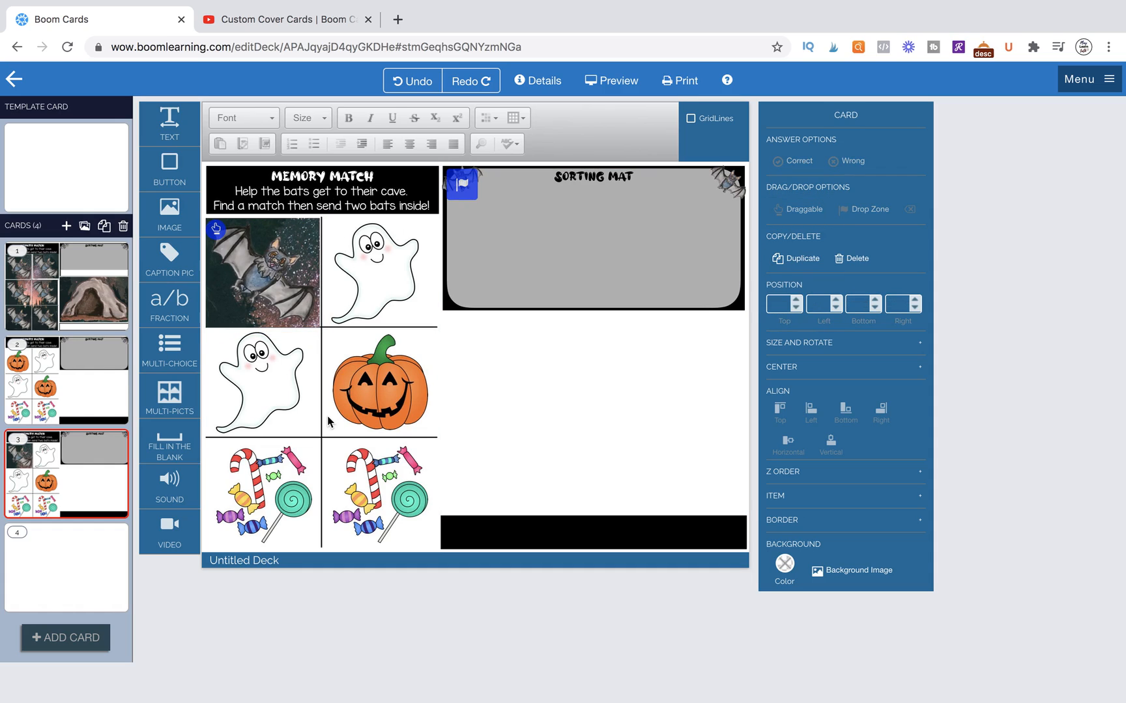
- Duplicate the bat cover image so every tile has a bat cover
{"action": "left_click", "coordinate": [265, 271]}
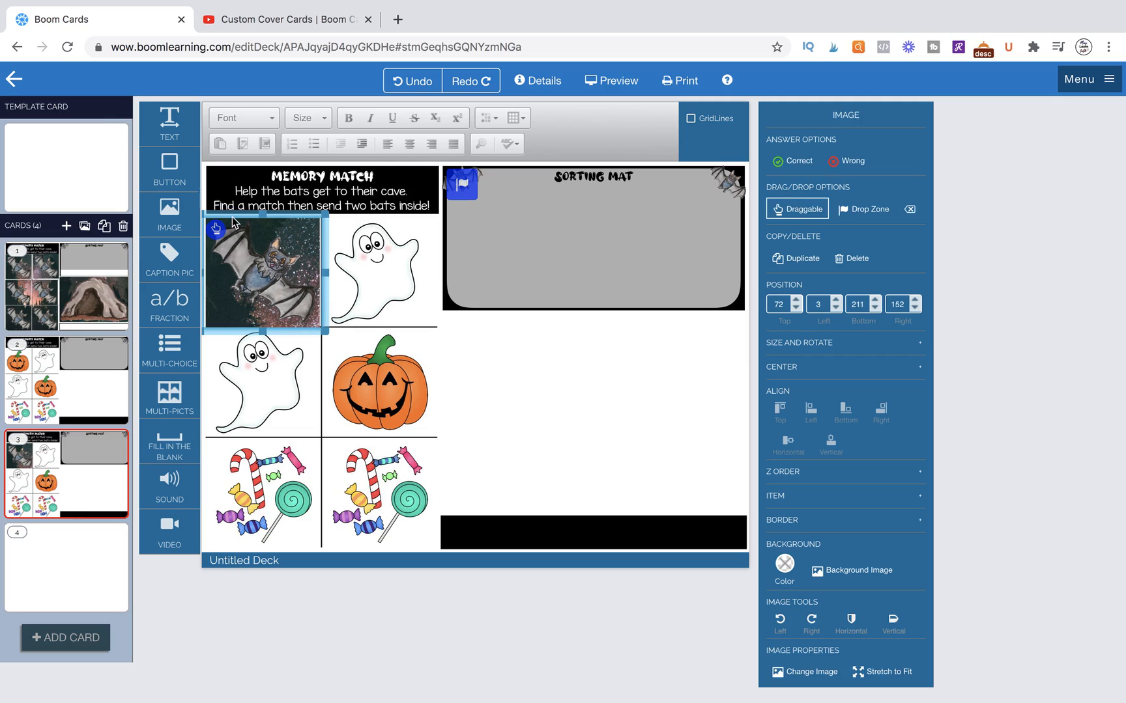
{"action": "left_click", "coordinate": [318, 347]}
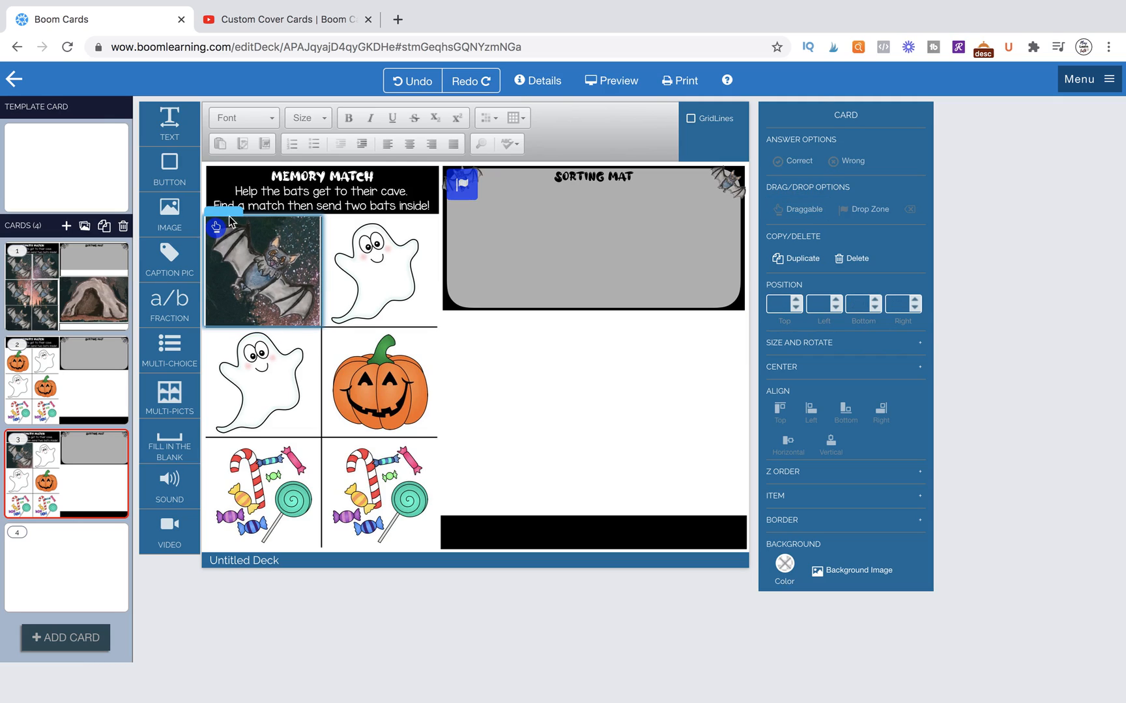
{"action": "left_click", "coordinate": [262, 271]}
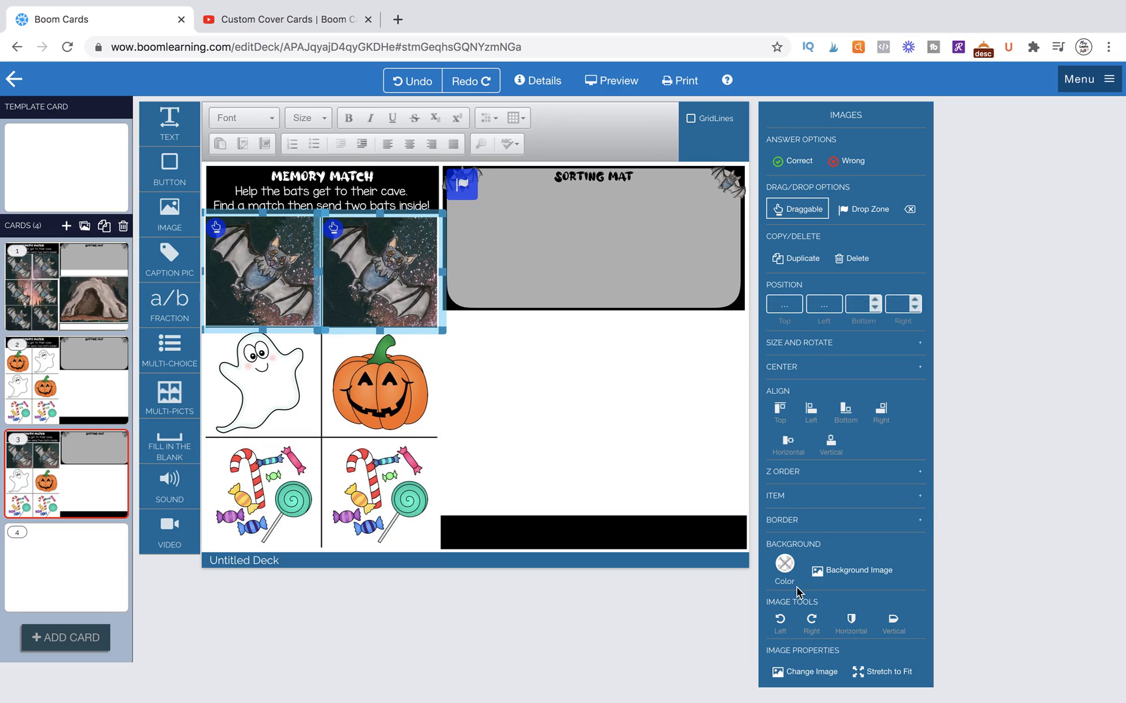
{"action": "mouse_move", "coordinate": [849, 590]}
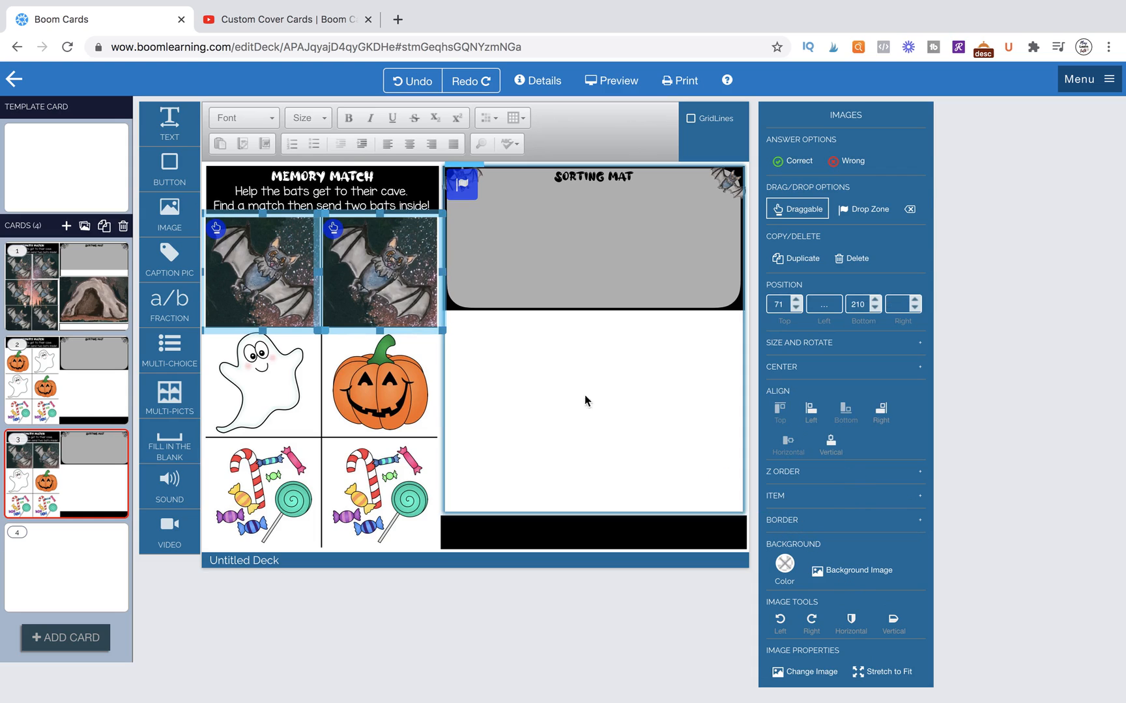
{"action": "left_click", "coordinate": [280, 275]}
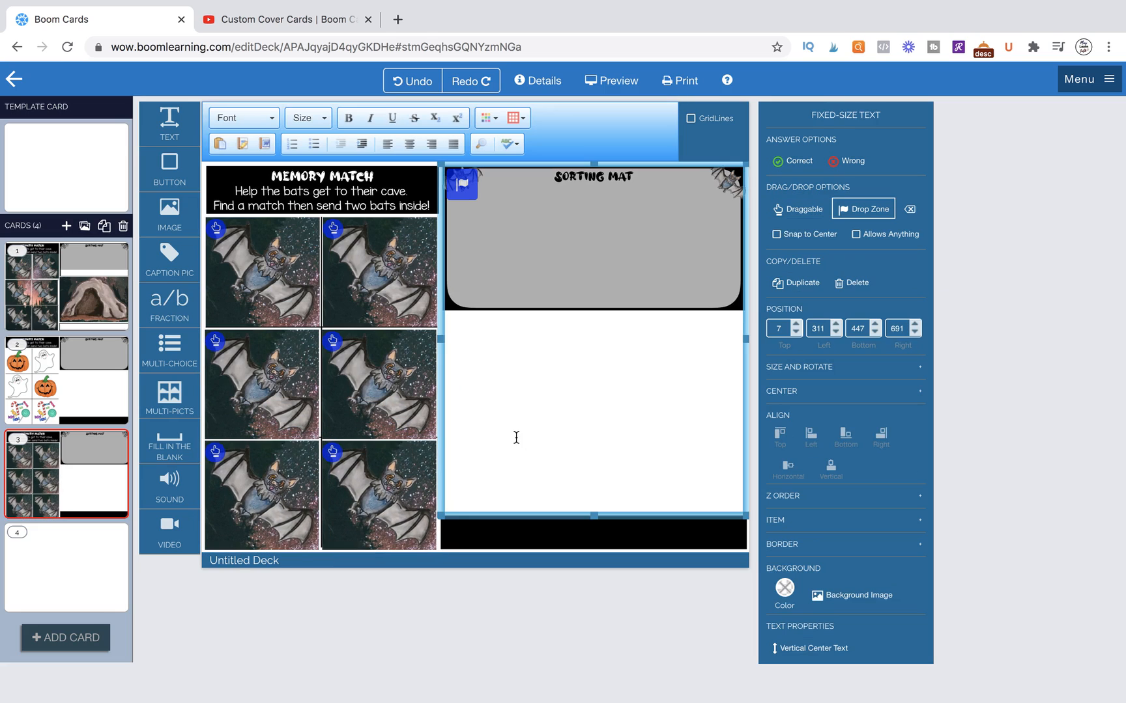
- Change selected covers to different bat pictures, such as the orange-sky bat, from My Images
{"action": "left_click", "coordinate": [263, 271]}
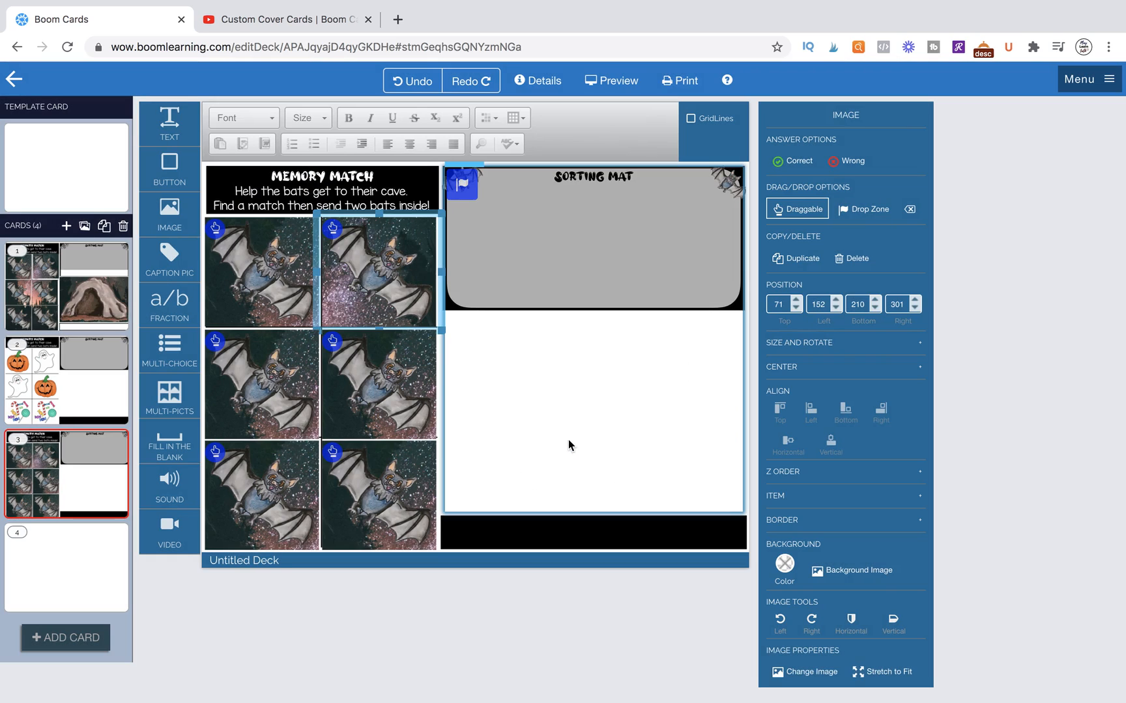
{"action": "left_click", "coordinate": [805, 672]}
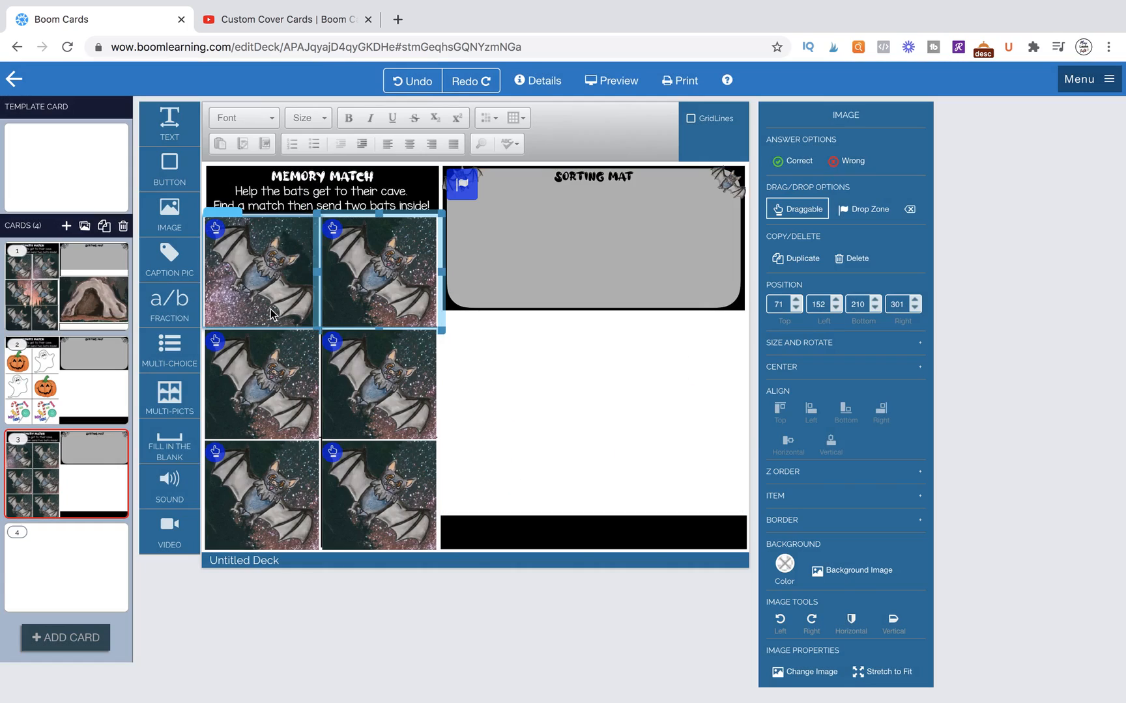
{"action": "left_click", "coordinate": [809, 672]}
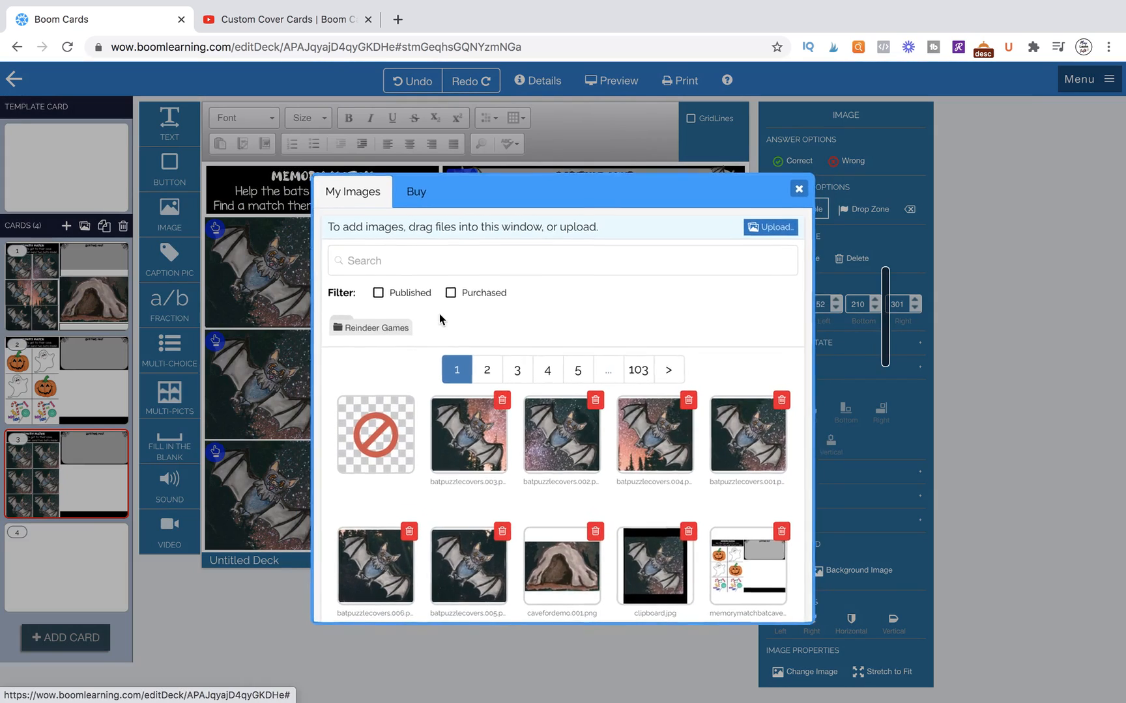
{"action": "mouse_move", "coordinate": [653, 436]}
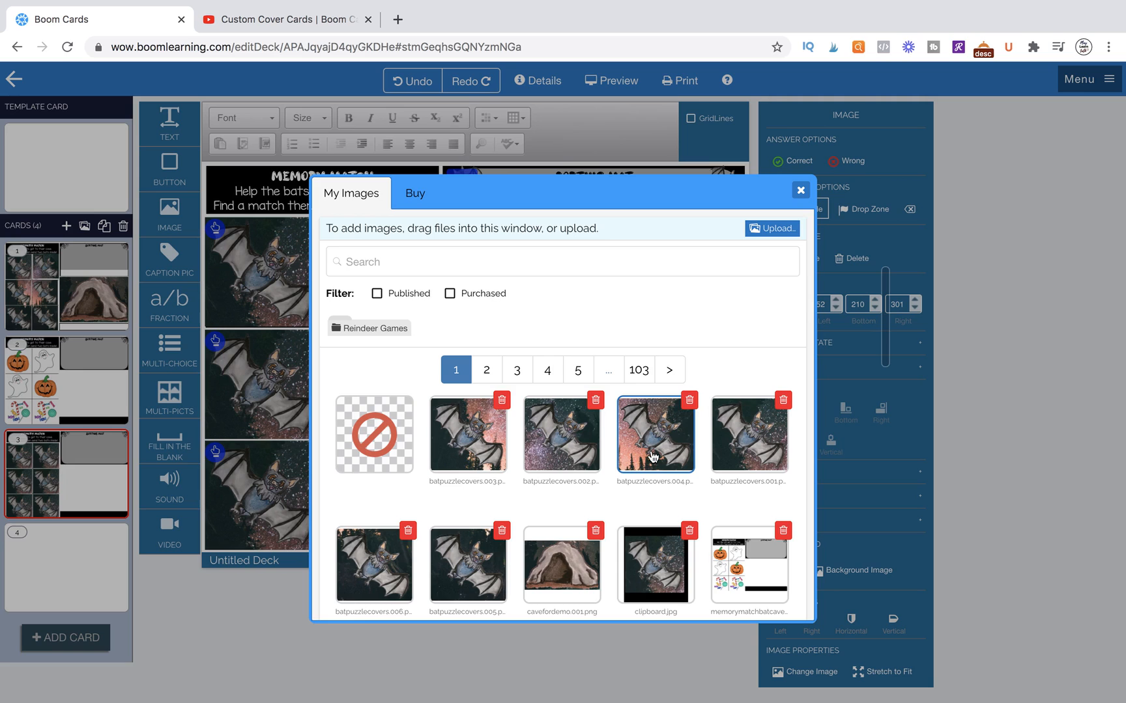
{"action": "left_click", "coordinate": [799, 188]}
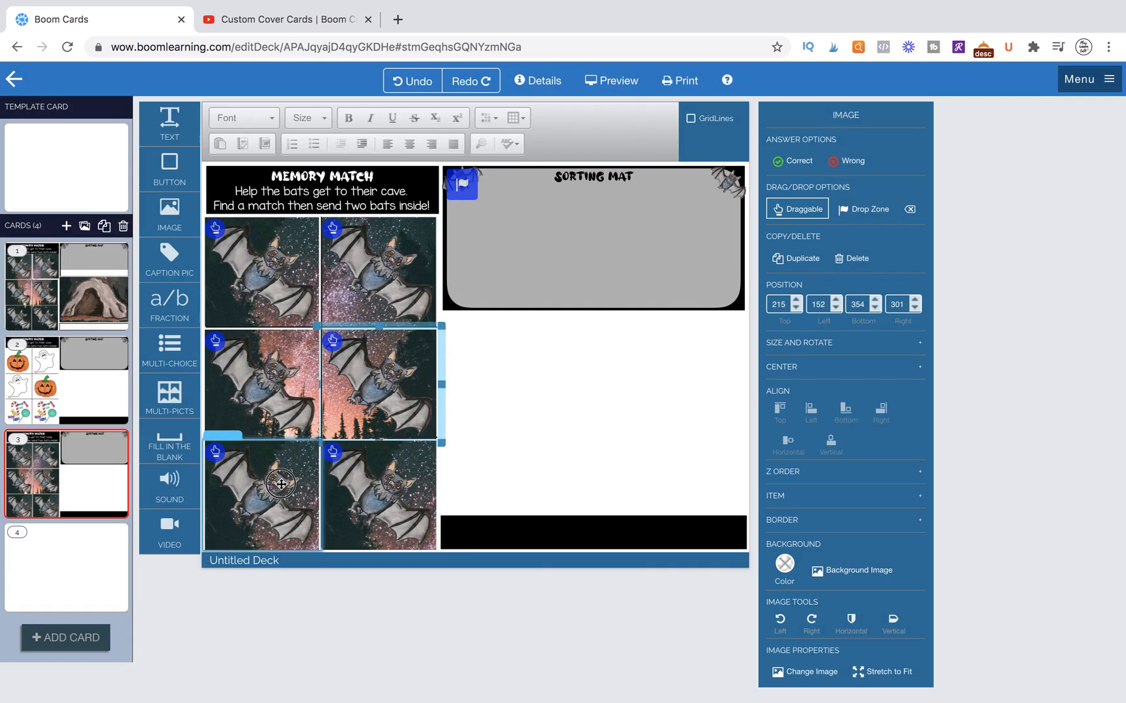
{"action": "left_click", "coordinate": [810, 672]}
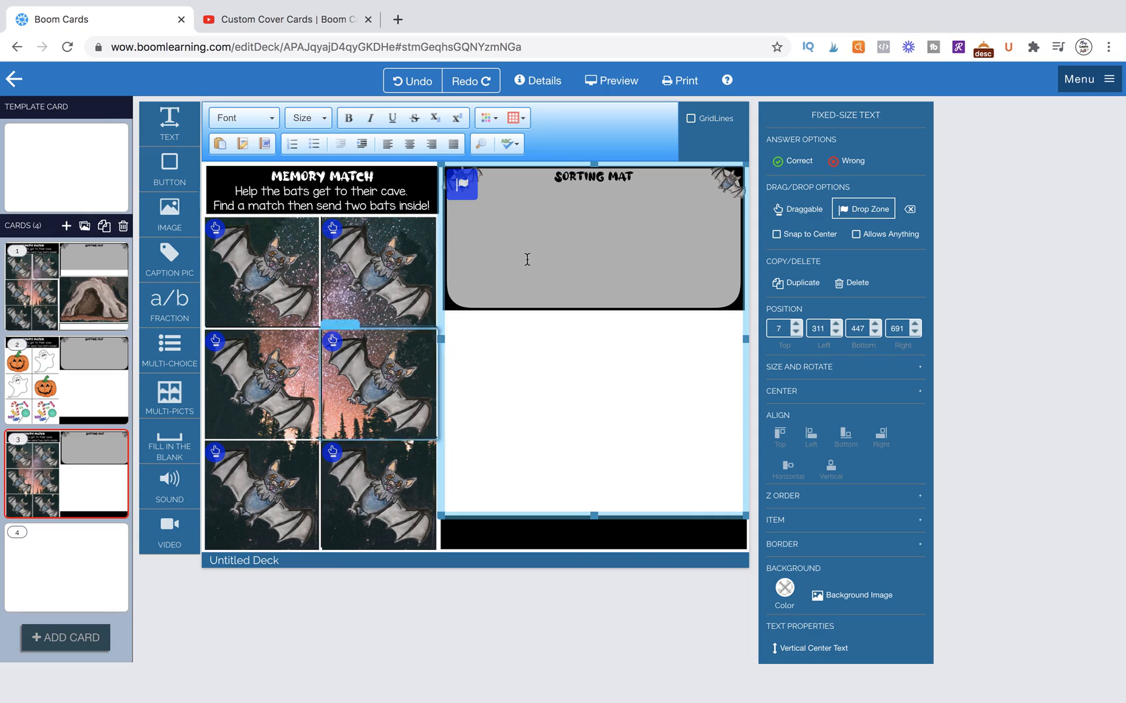
{"action": "mouse_move", "coordinate": [581, 200]}
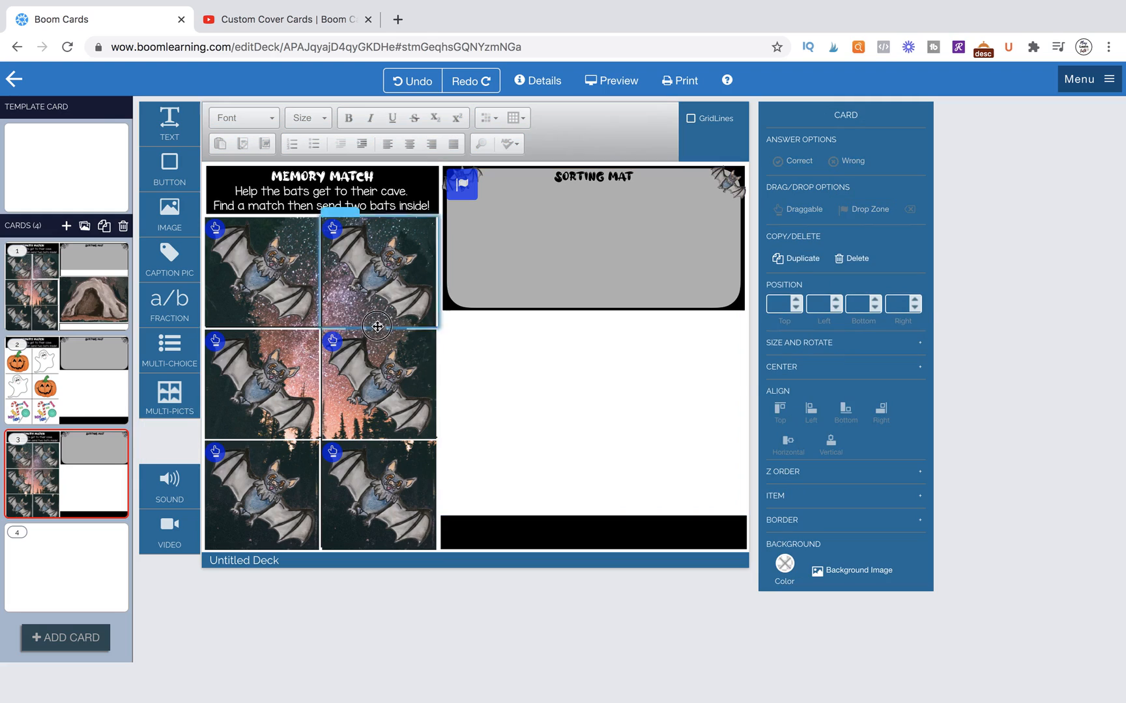
- Add a fill-in-the-blank answer box with a white background
{"action": "left_click", "coordinate": [169, 444]}
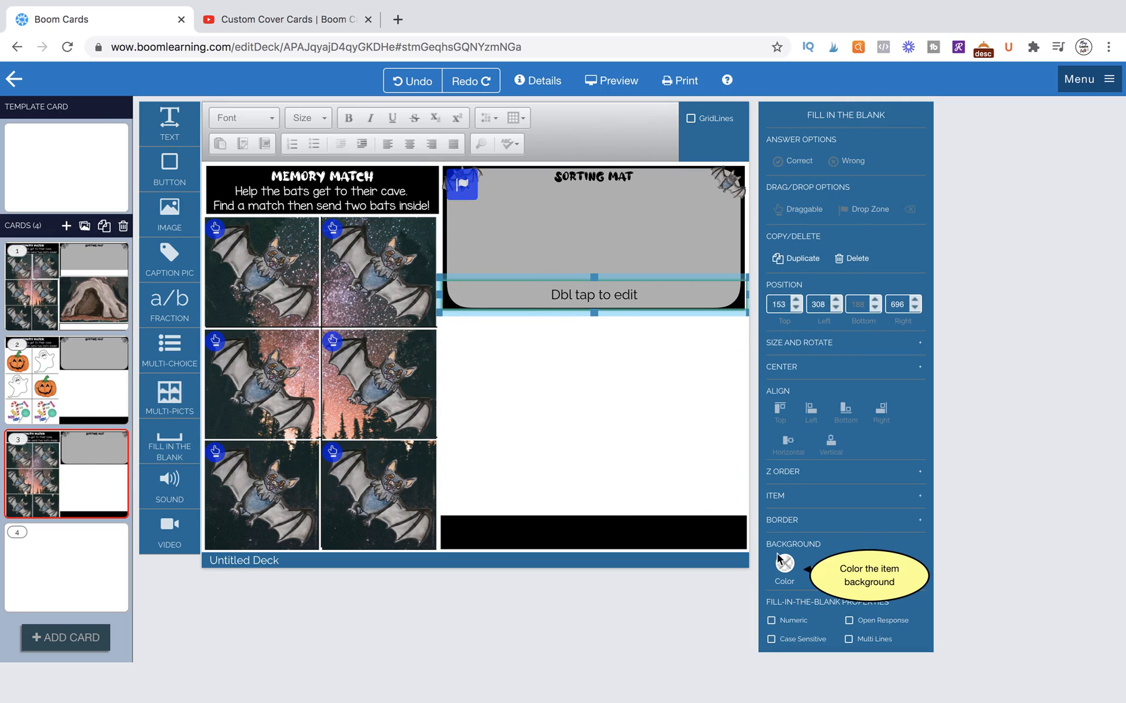
{"action": "left_click", "coordinate": [783, 564]}
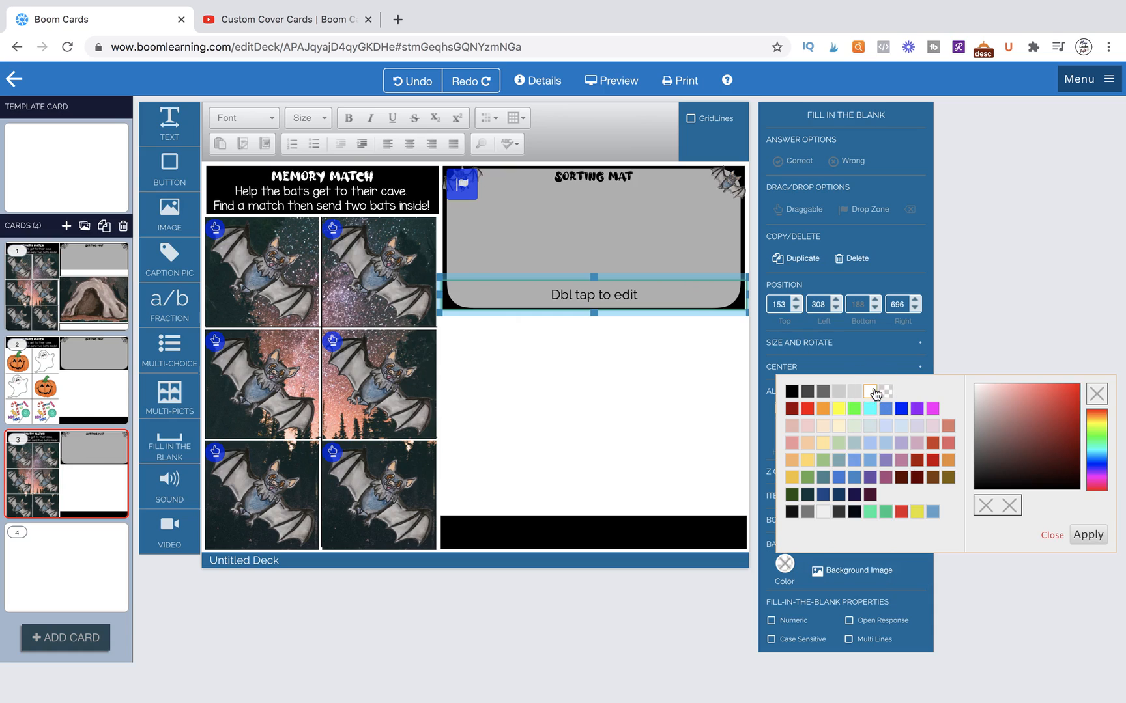
{"action": "left_click", "coordinate": [1088, 535]}
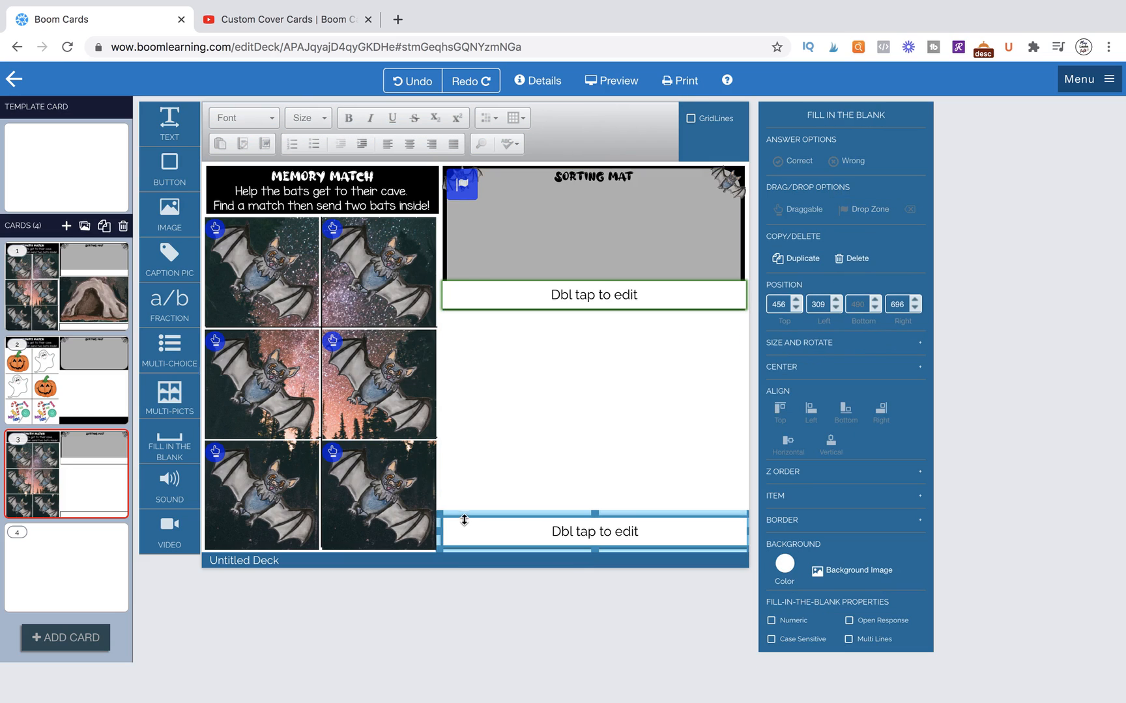
- Select the sorting mat area and start adding the cave picture to the card
{"action": "left_click", "coordinate": [593, 223]}
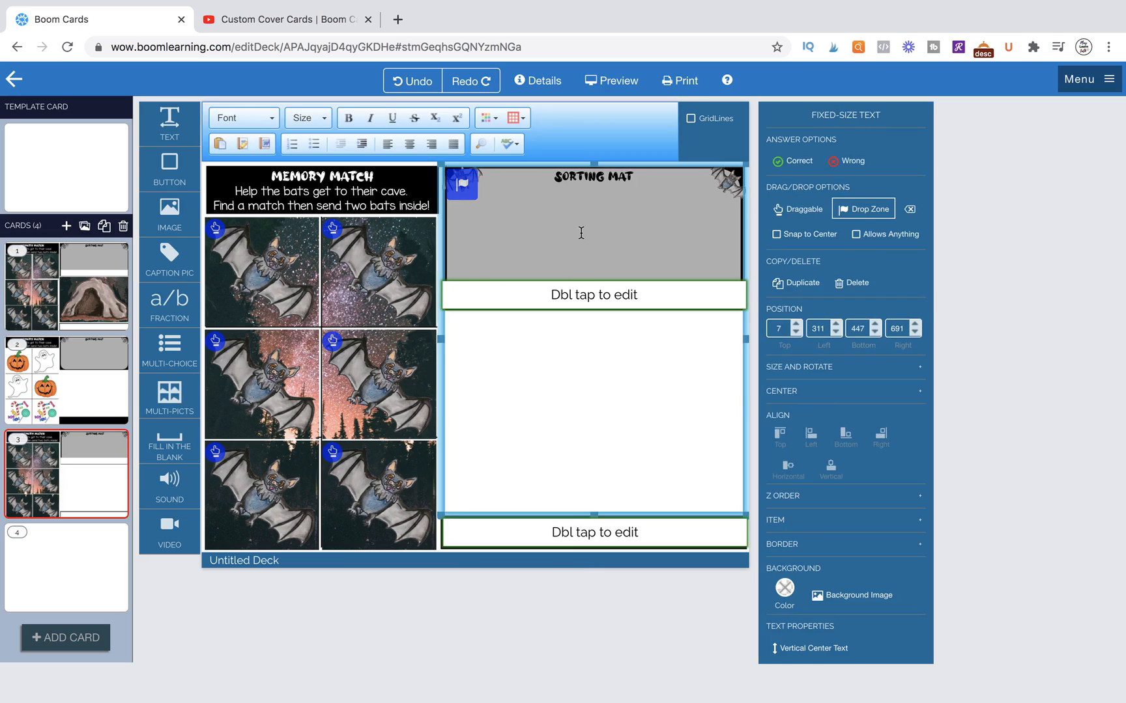
{"action": "mouse_move", "coordinate": [509, 386]}
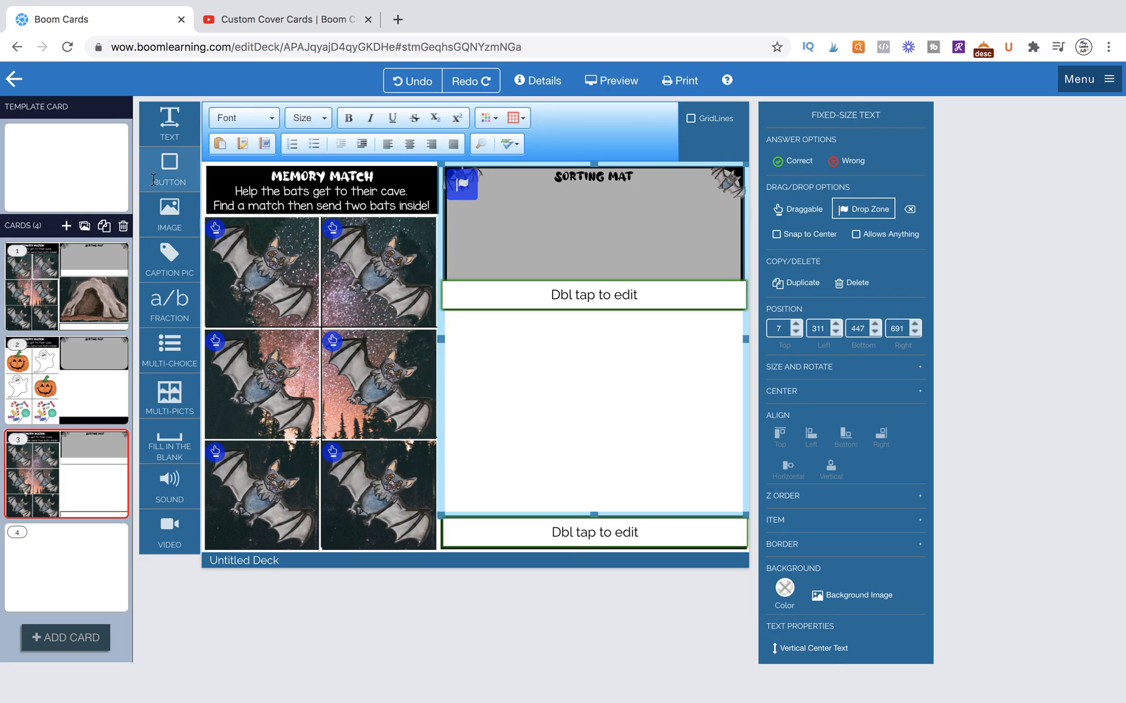
{"action": "left_click", "coordinate": [169, 213]}
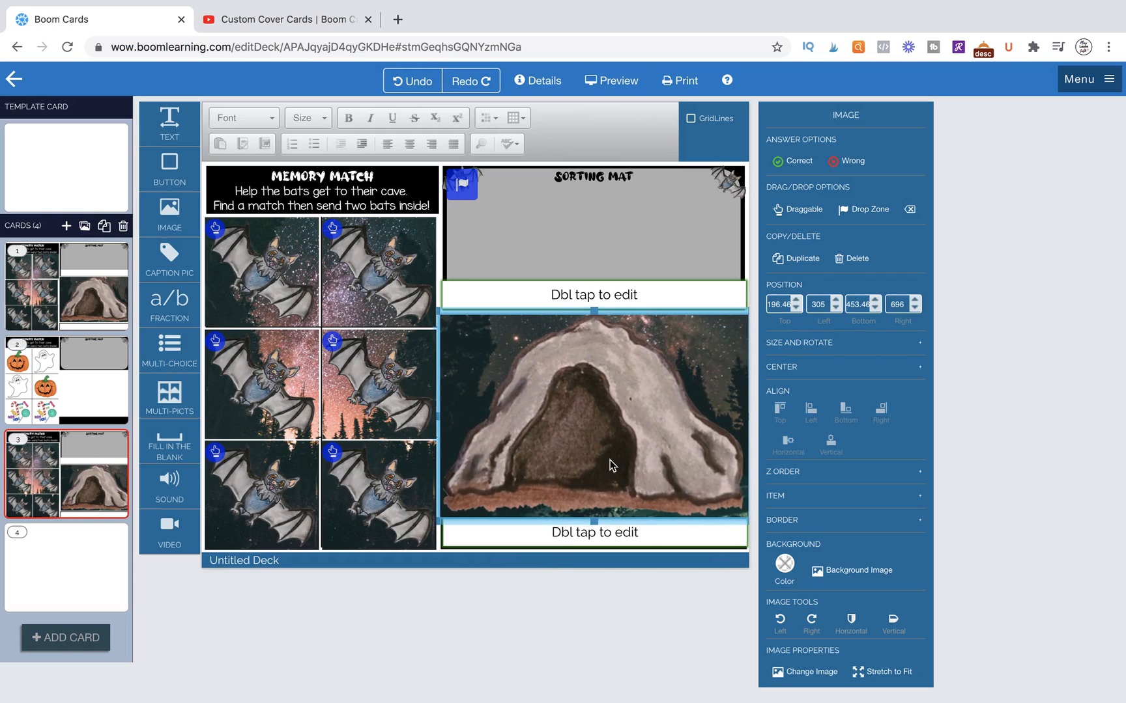
{"action": "mouse_move", "coordinate": [797, 208]}
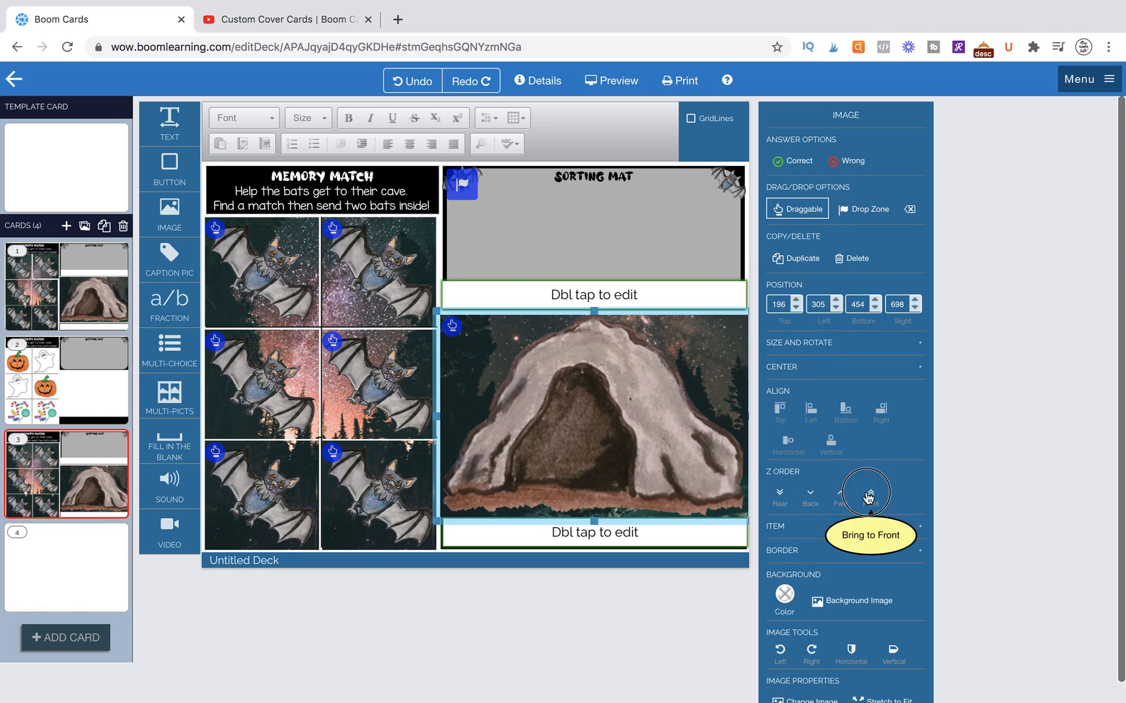
- Bring the draggable cave picture to the front of all other items
{"action": "left_click", "coordinate": [593, 294]}
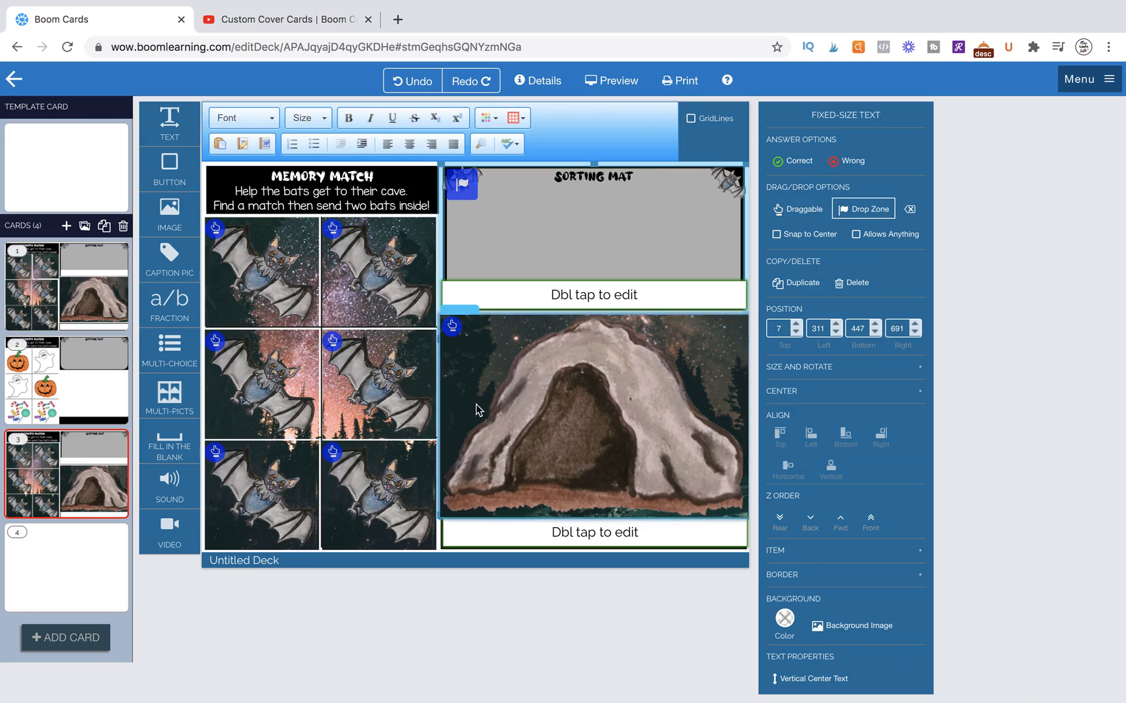
{"action": "mouse_move", "coordinate": [611, 79]}
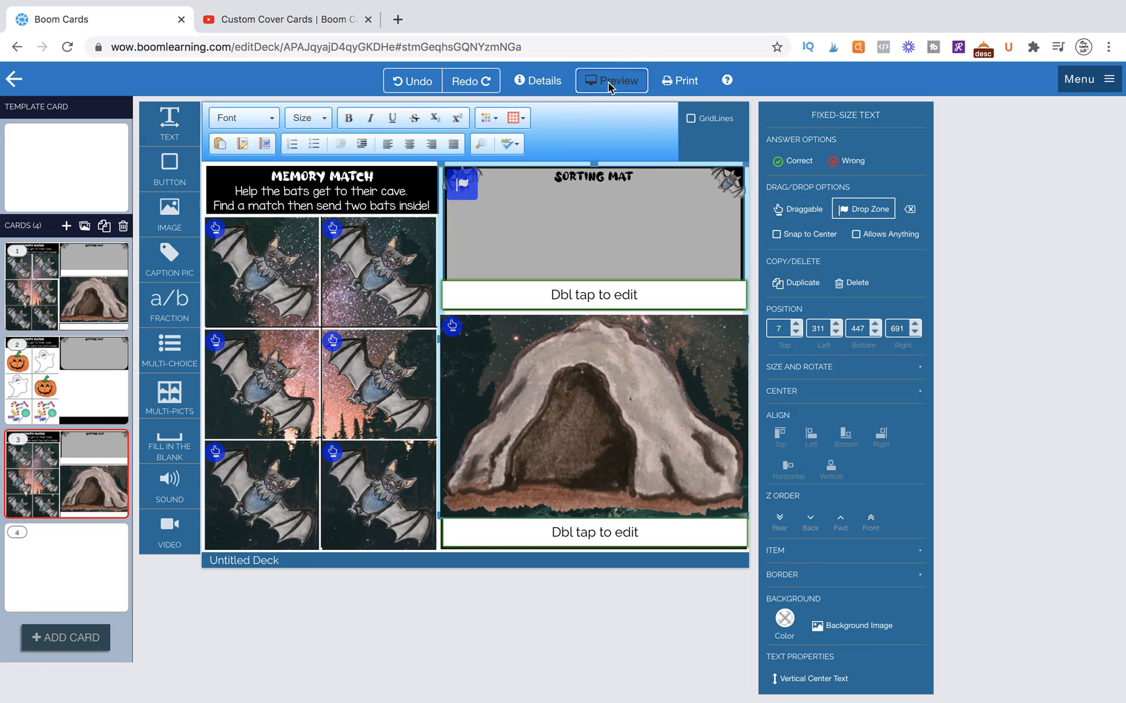
{"action": "left_click", "coordinate": [610, 79]}
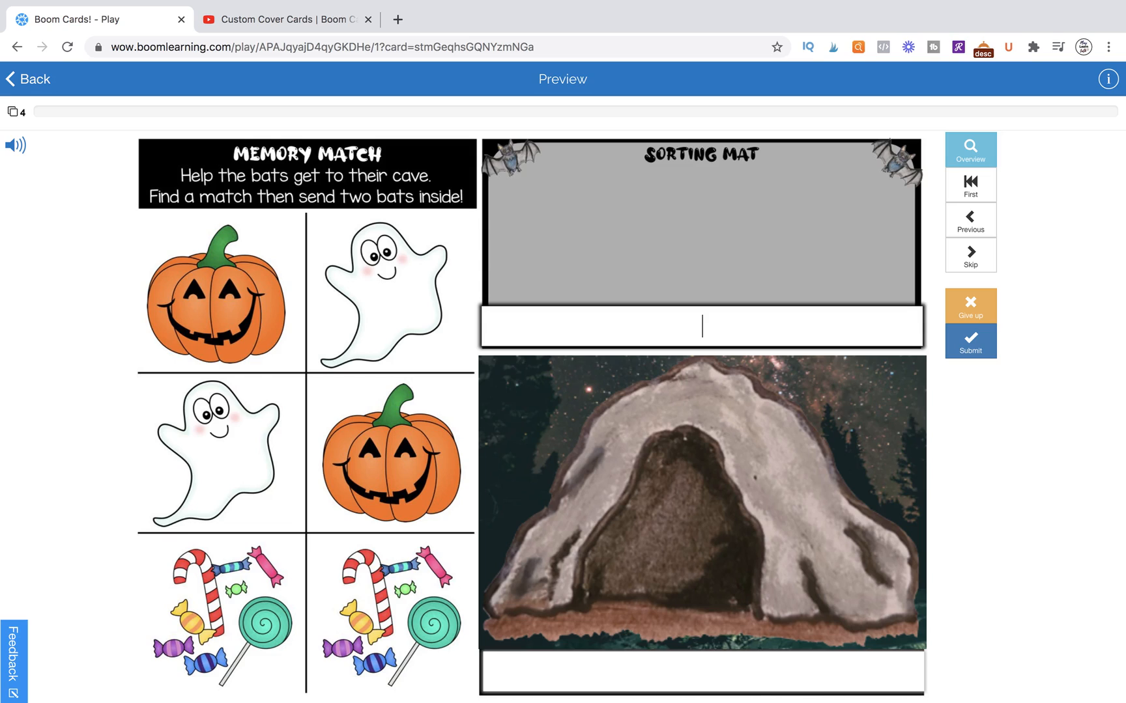
{"action": "type", "text": "I found a"}
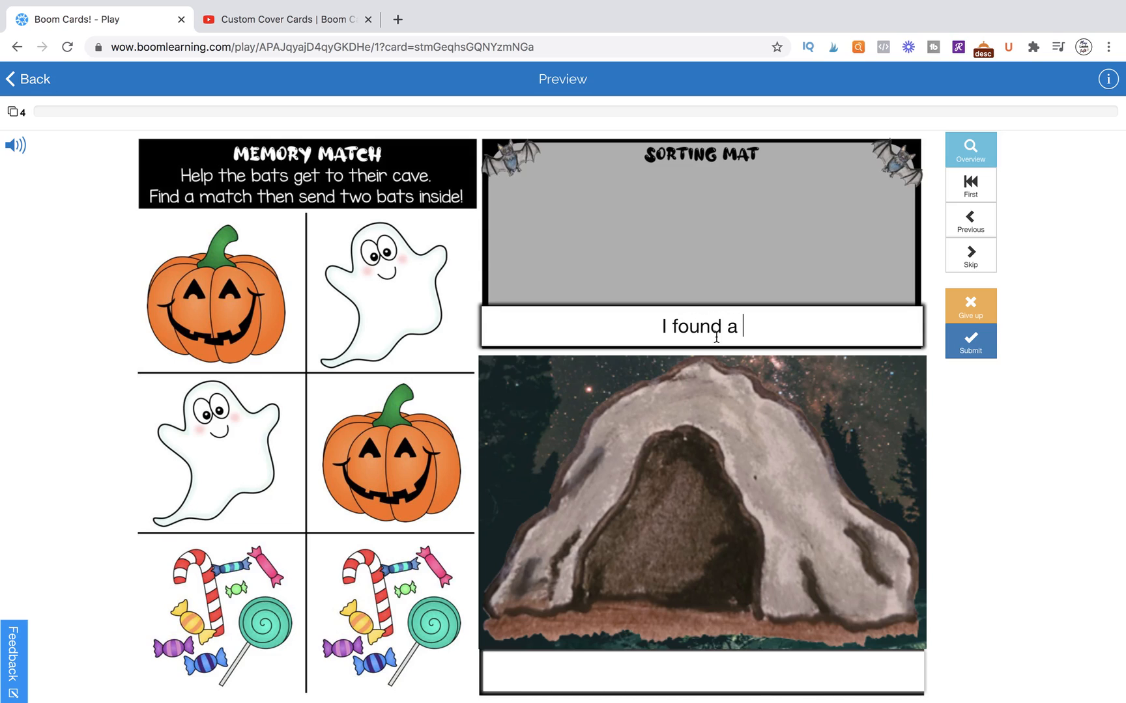
{"action": "left_click", "coordinate": [699, 671]}
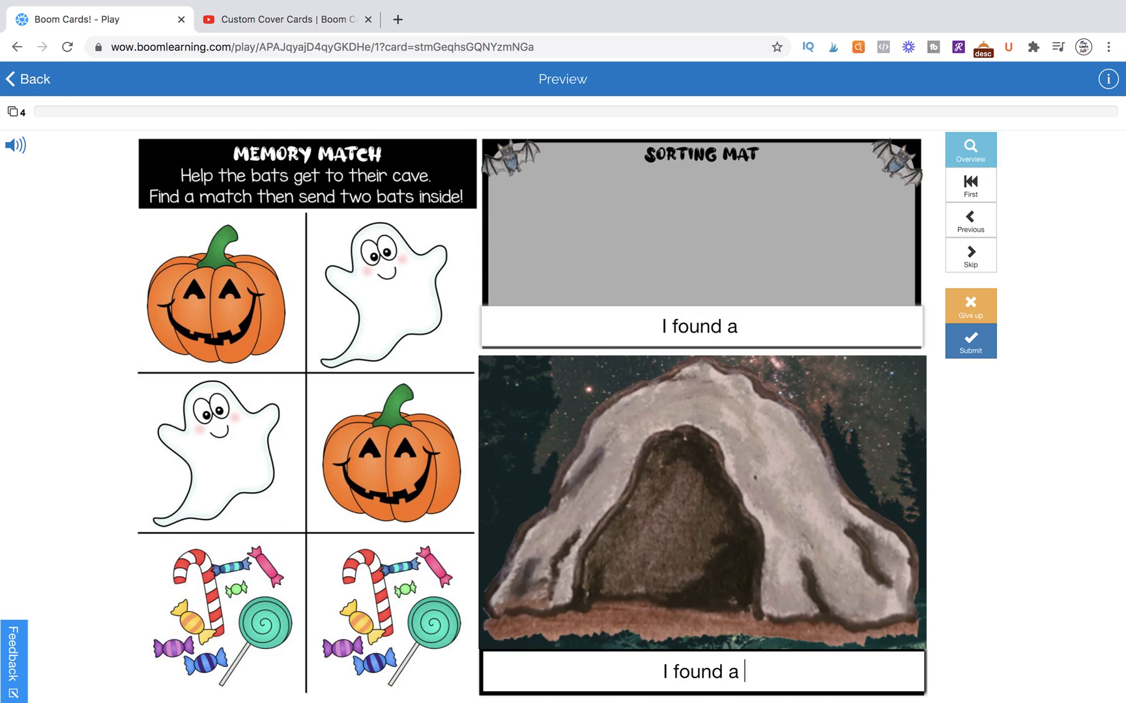
{"action": "left_click", "coordinate": [27, 79]}
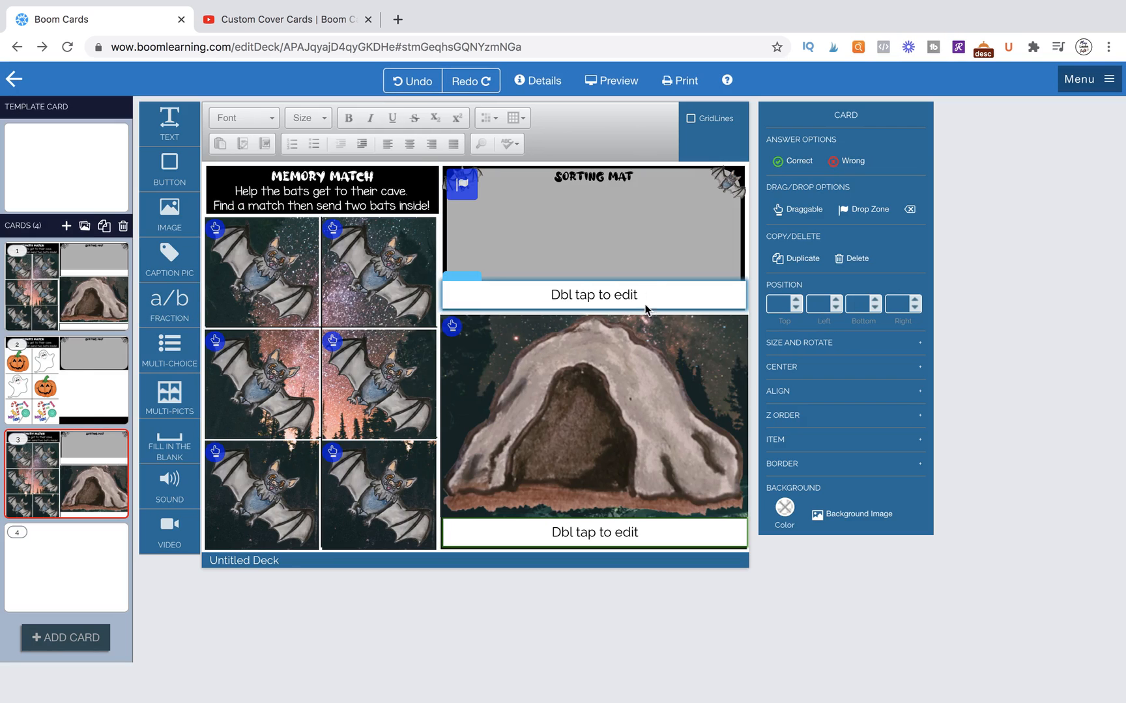
{"action": "left_click", "coordinate": [66, 383]}
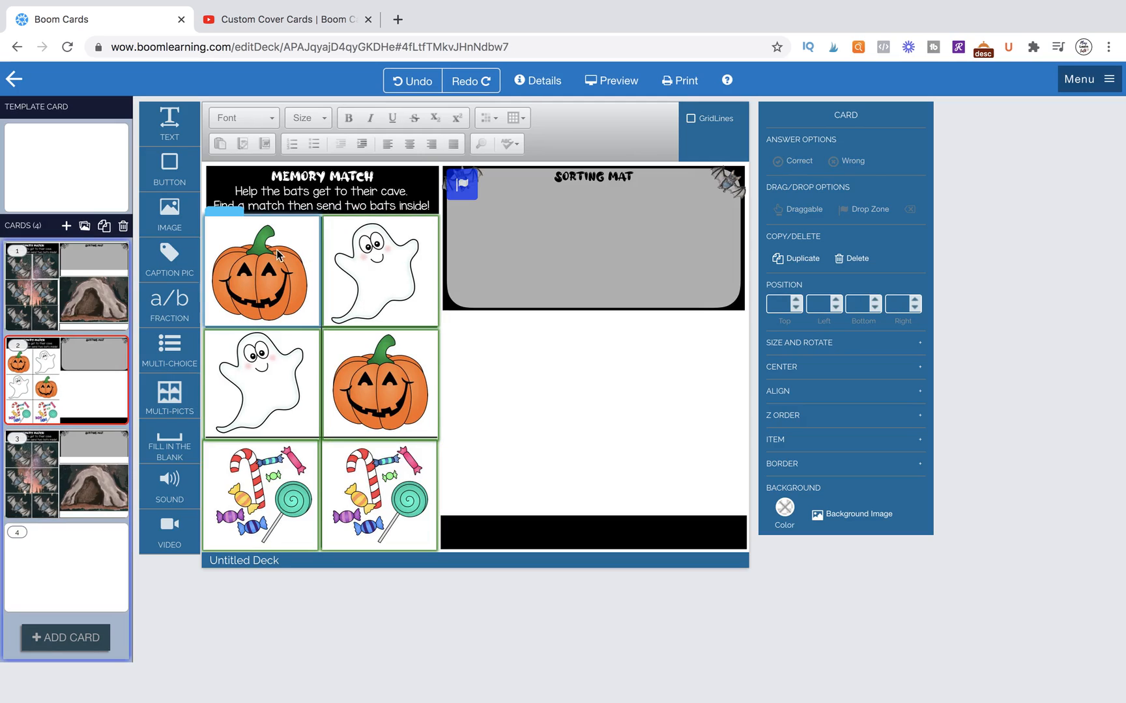
{"action": "left_click", "coordinate": [379, 383]}
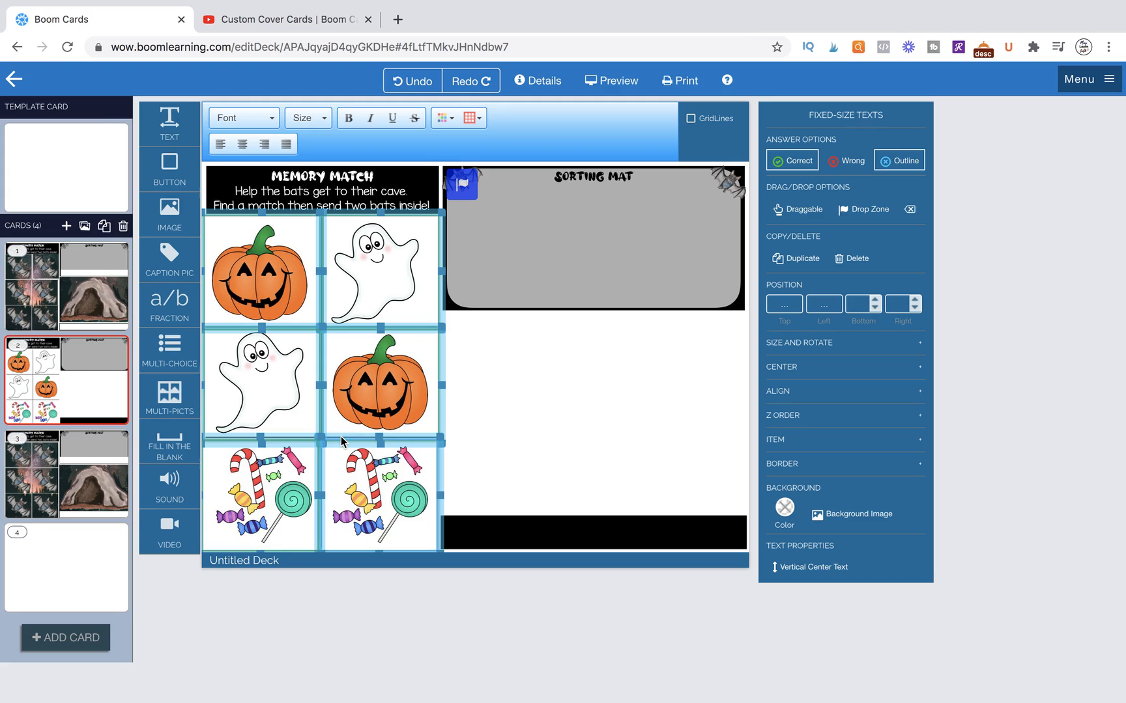
{"action": "left_click", "coordinate": [65, 471]}
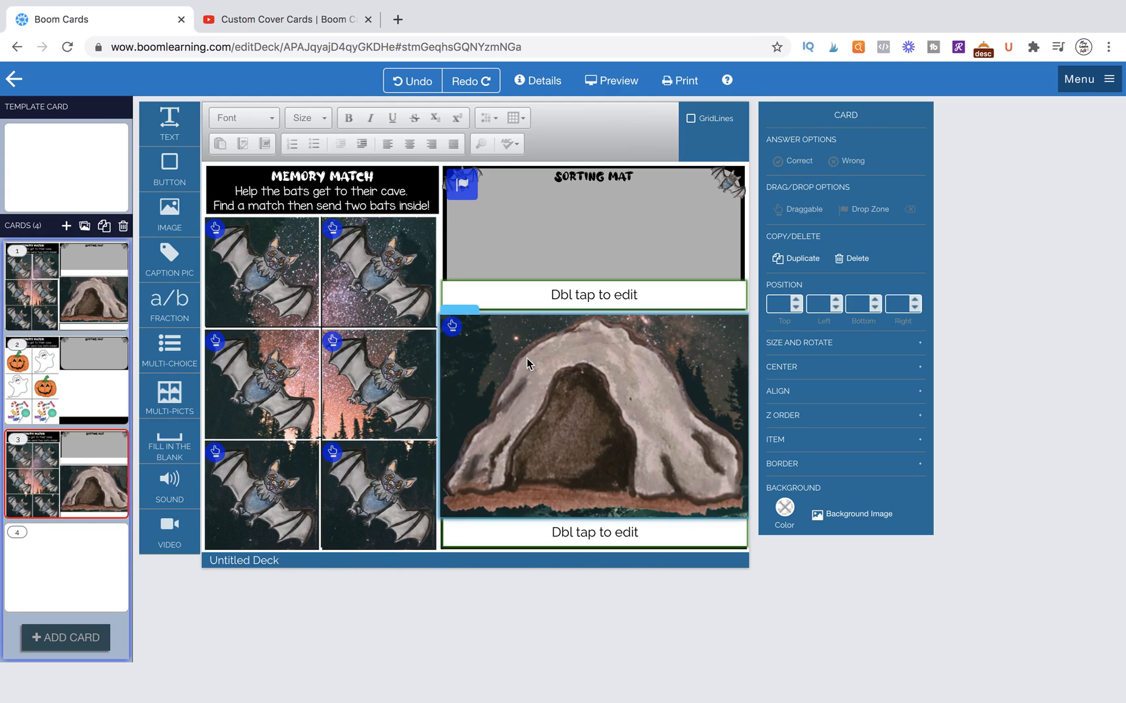
{"action": "left_click", "coordinate": [320, 190]}
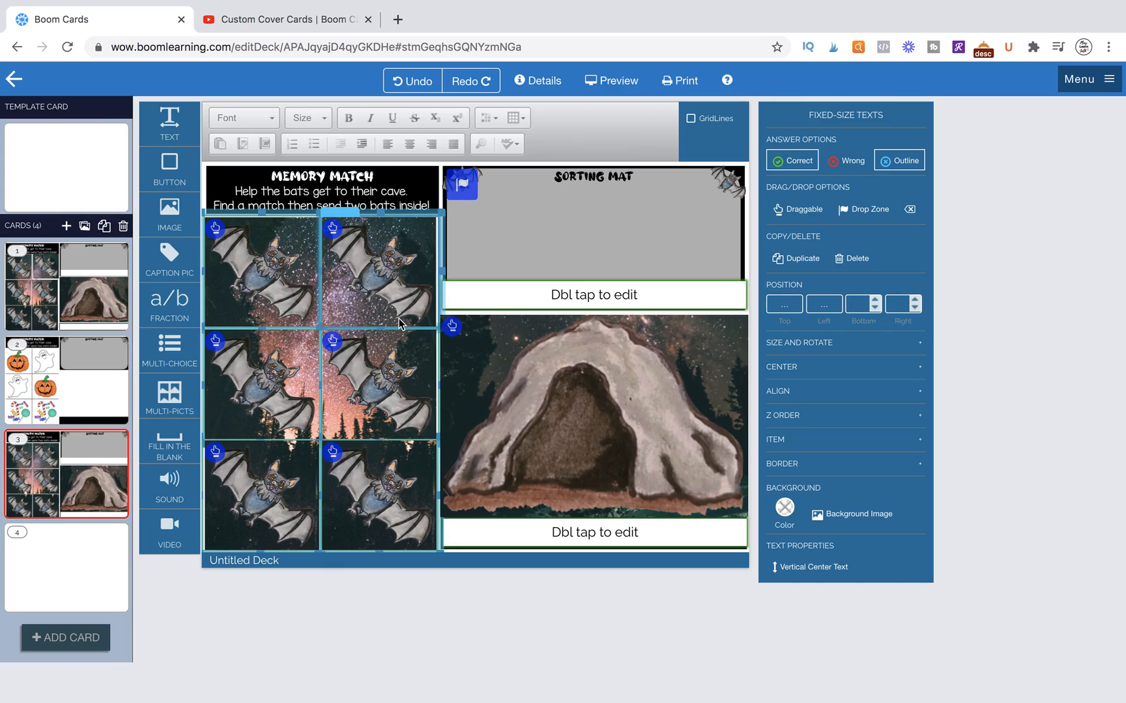
{"action": "mouse_move", "coordinate": [326, 316]}
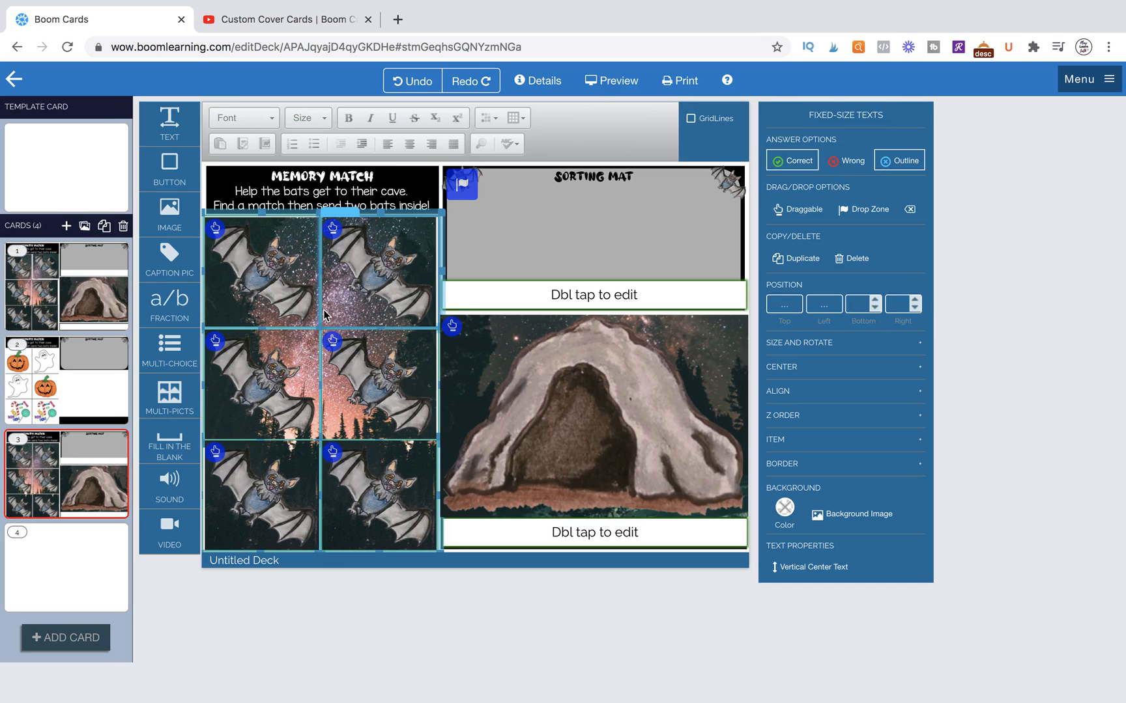
{"action": "left_click", "coordinate": [609, 79]}
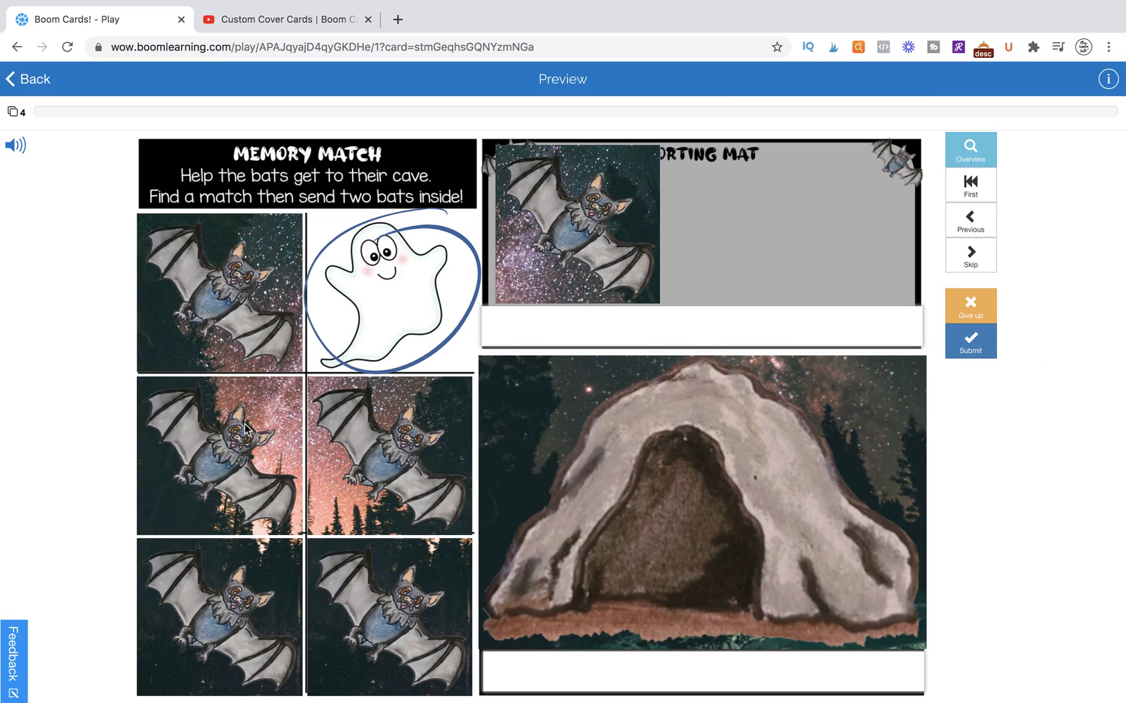
{"action": "left_click", "coordinate": [219, 456]}
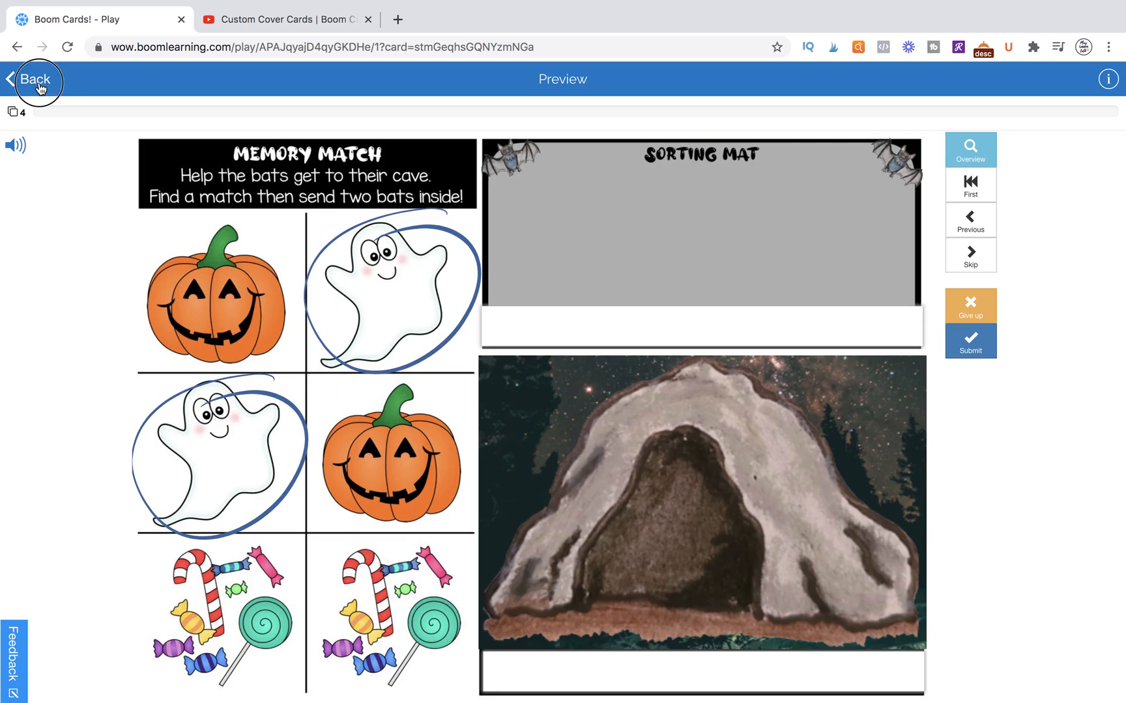
{"action": "left_click", "coordinate": [34, 80]}
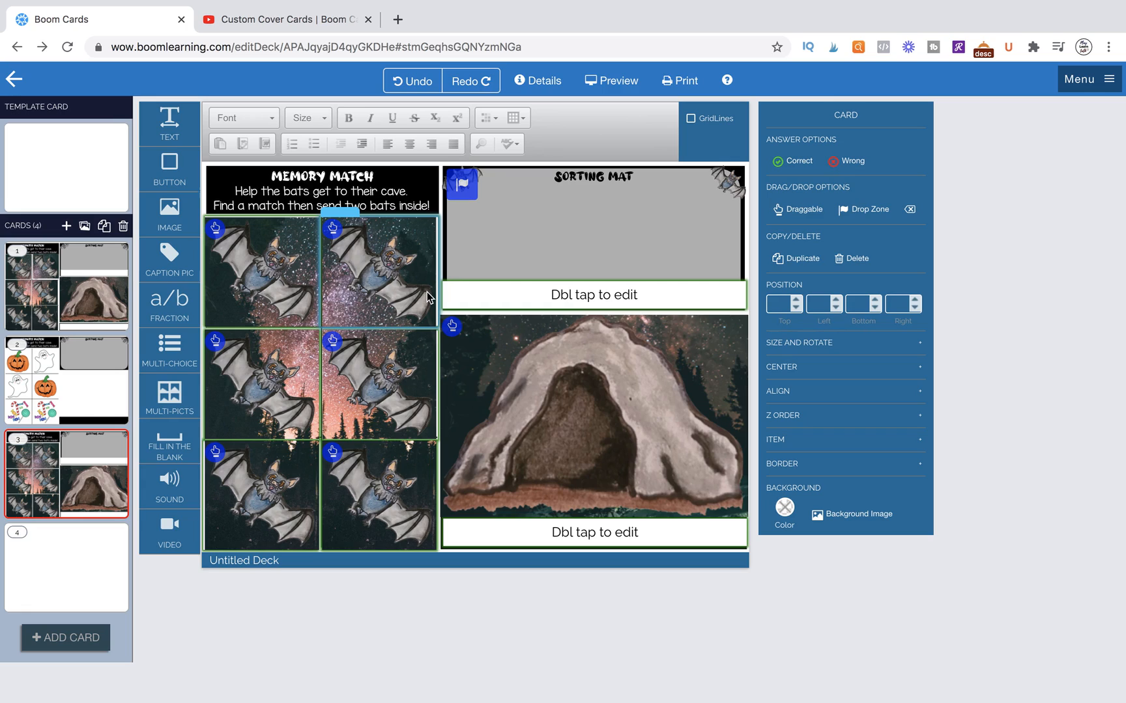
{"action": "mouse_move", "coordinate": [365, 263]}
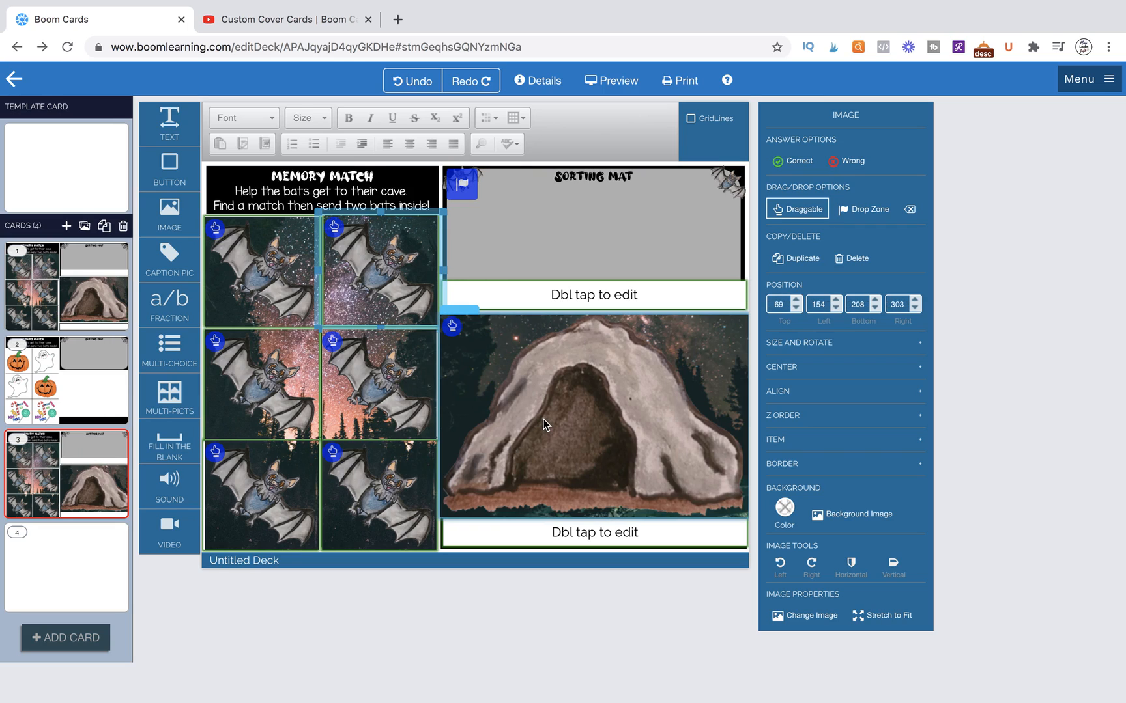
{"action": "mouse_move", "coordinate": [528, 414]}
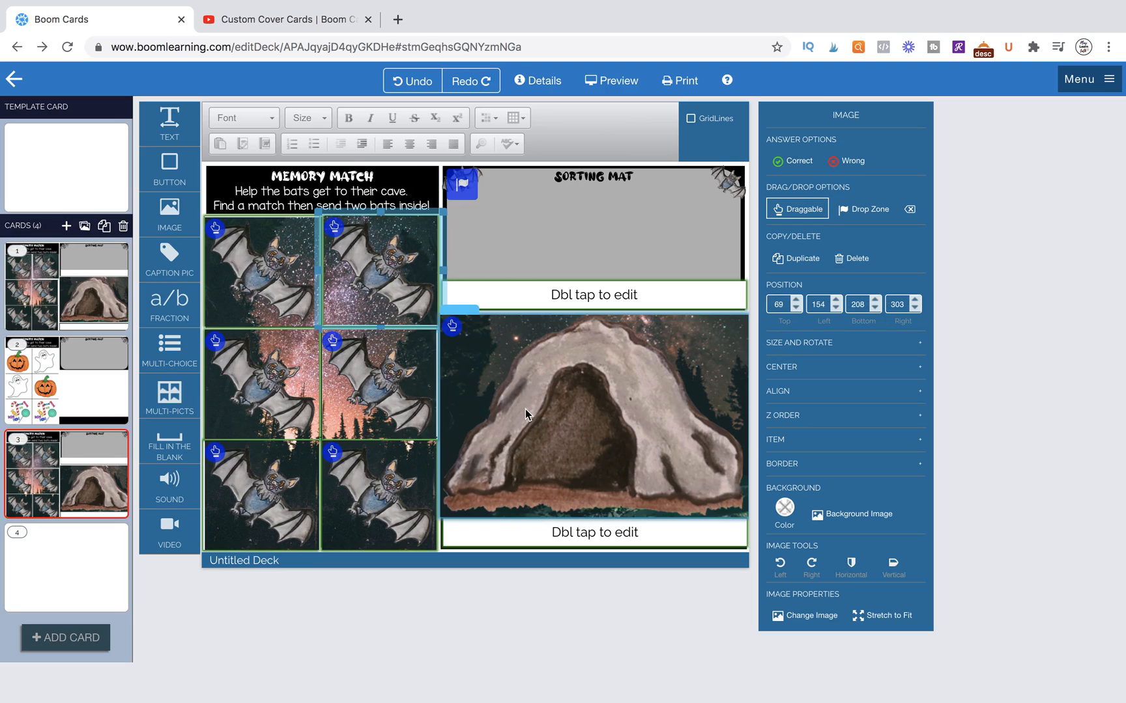